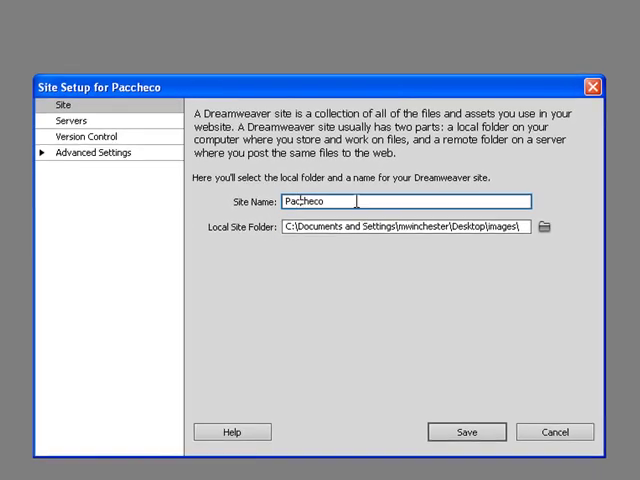
- Fix the site name to 'Pacheco', save the site setup and close Manage Sites
key(Backspace)
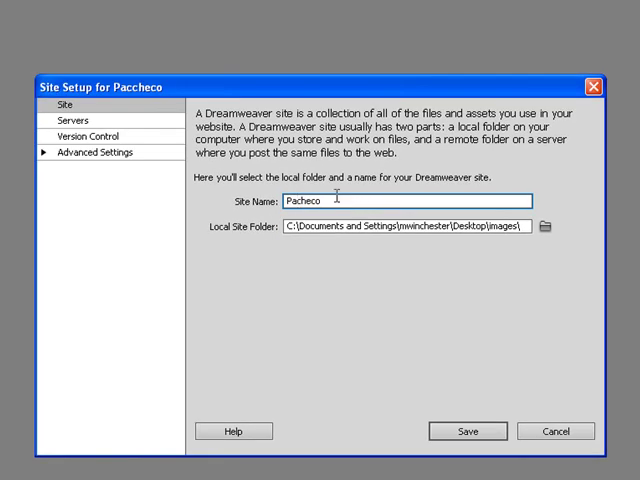
mouse_move(318, 227)
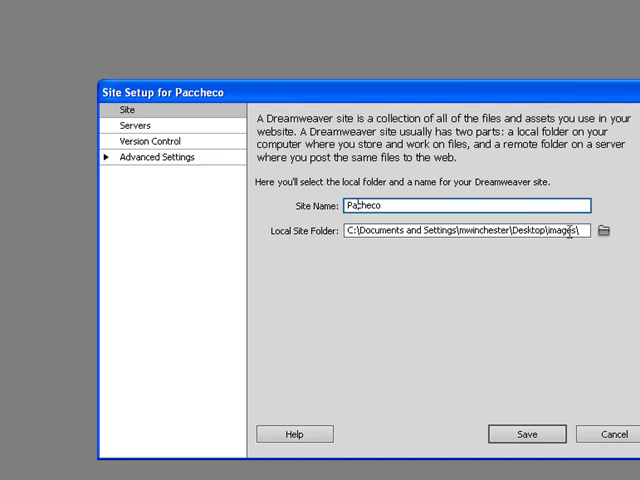
mouse_move(550, 436)
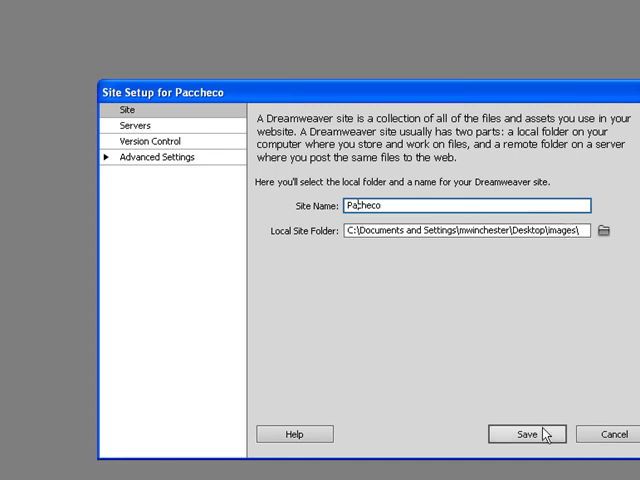
click(521, 434)
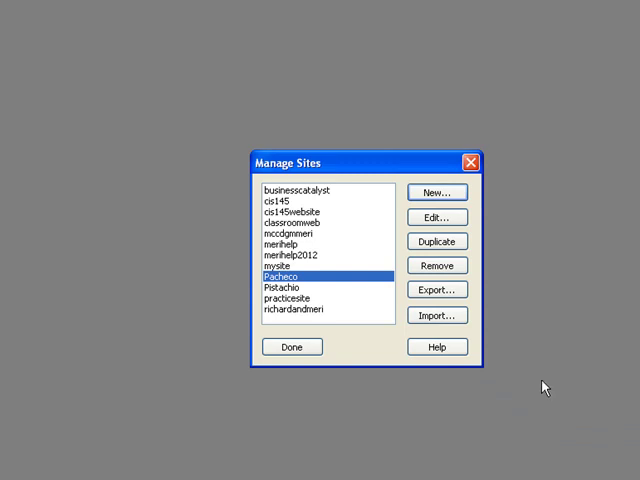
mouse_move(538, 367)
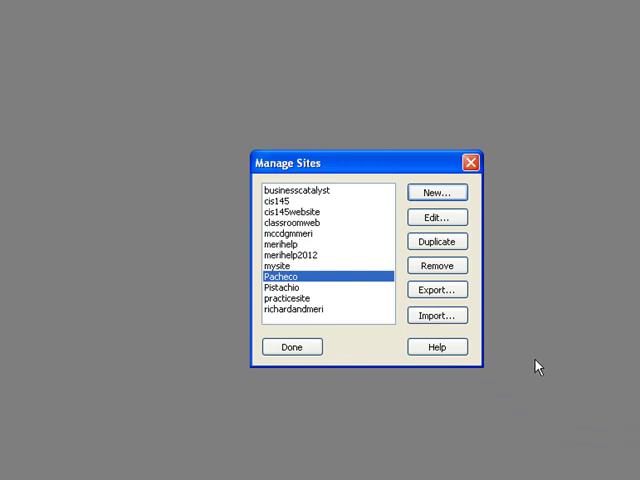
click(291, 346)
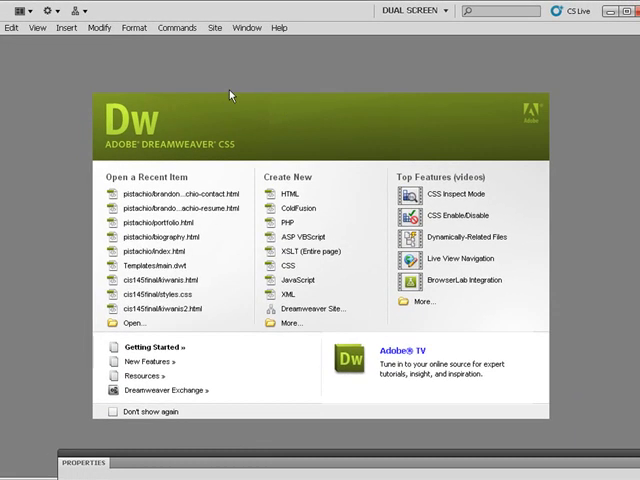
- Create a blank HTML5 two-column fixed, right-sidebar page, saving its new stylesheet as styles.css
click(10, 28)
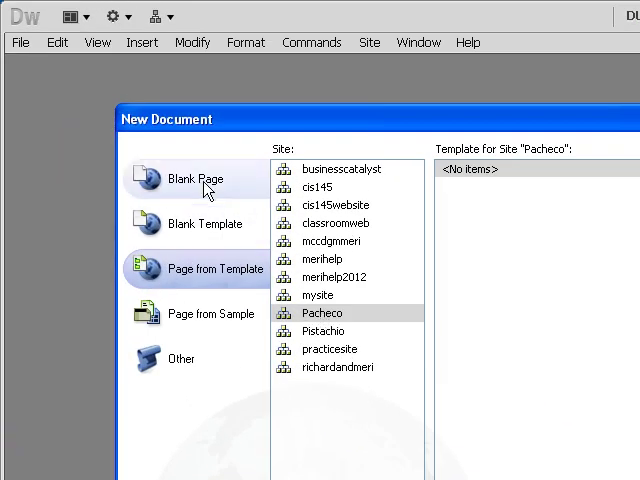
click(195, 179)
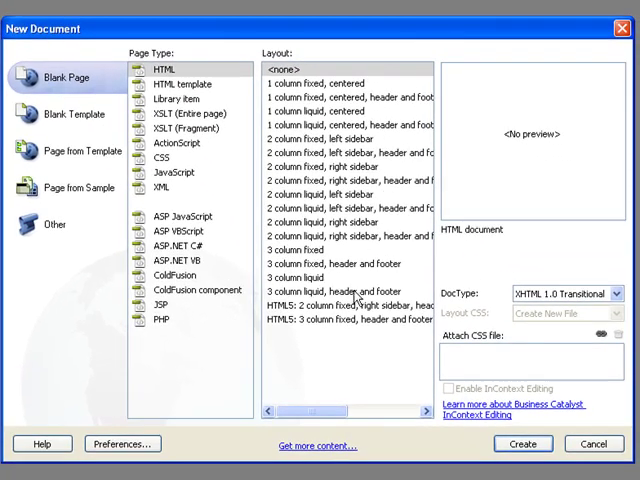
click(340, 297)
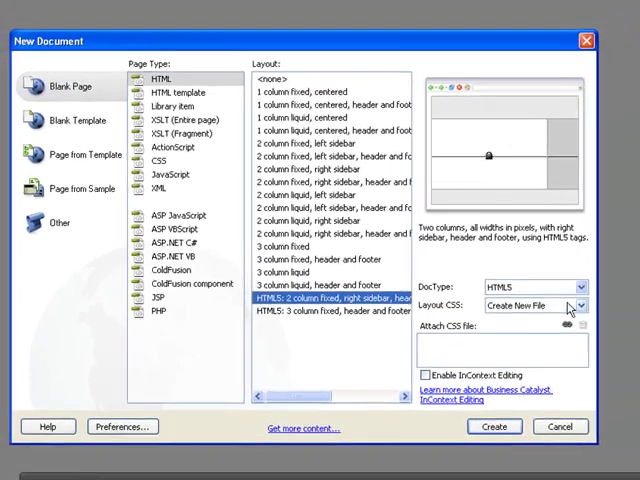
click(566, 306)
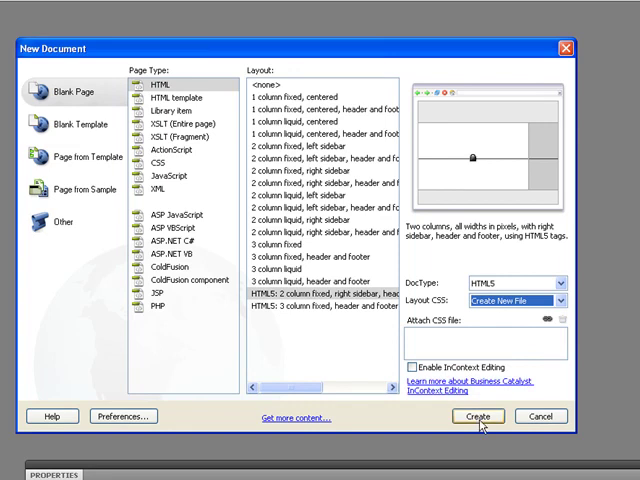
mouse_move(481, 424)
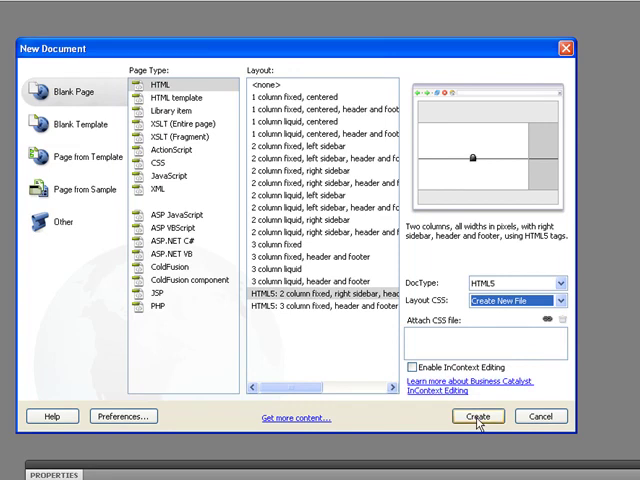
click(479, 418)
text(styles.css)
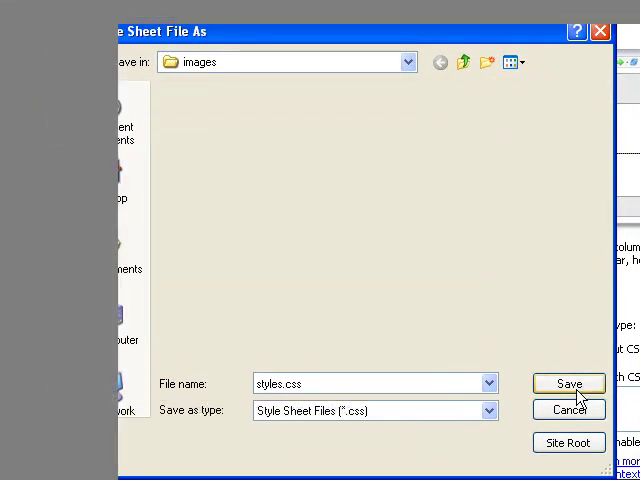
click(569, 383)
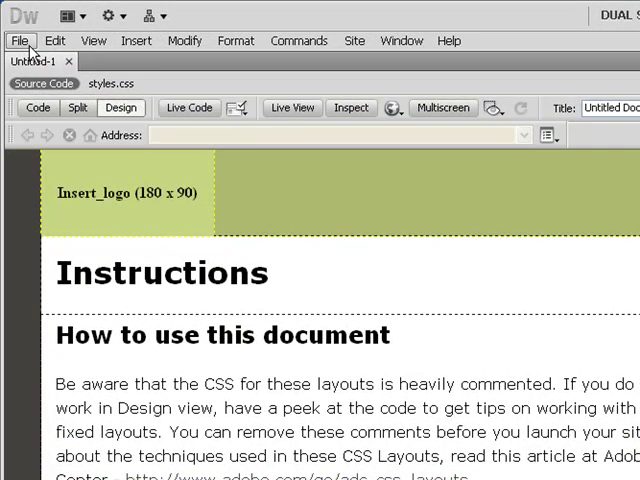
- Save the untitled page with Save As under the name 'maintemplate'
click(20, 40)
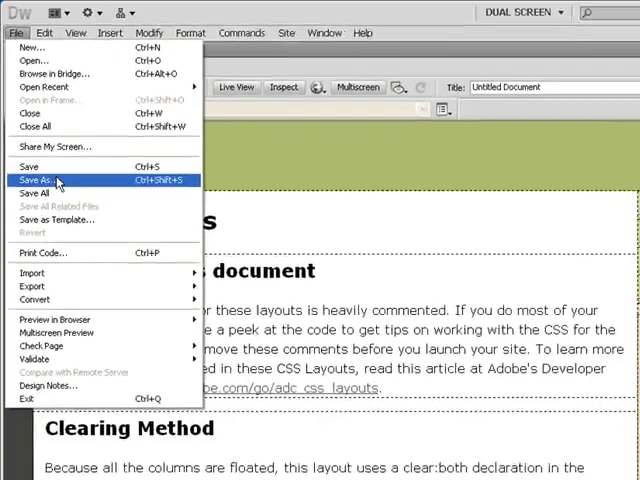
click(42, 180)
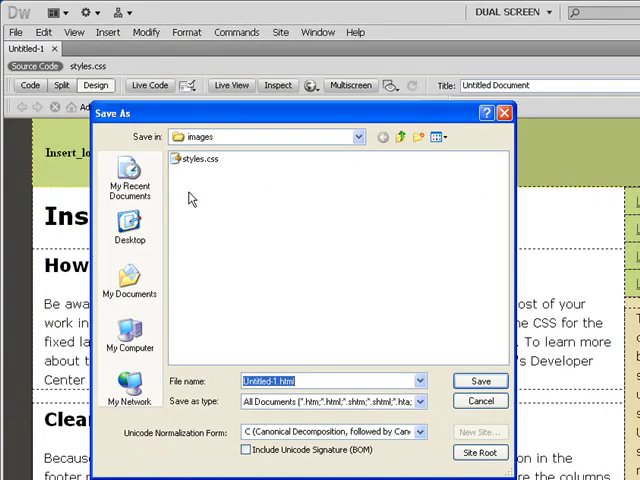
text(maintemplate)
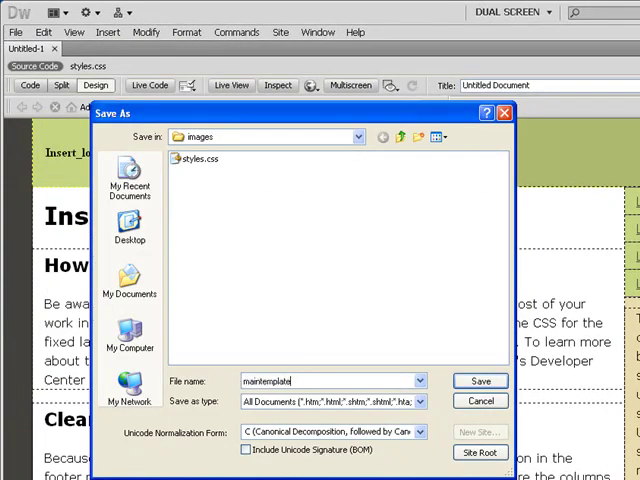
click(479, 381)
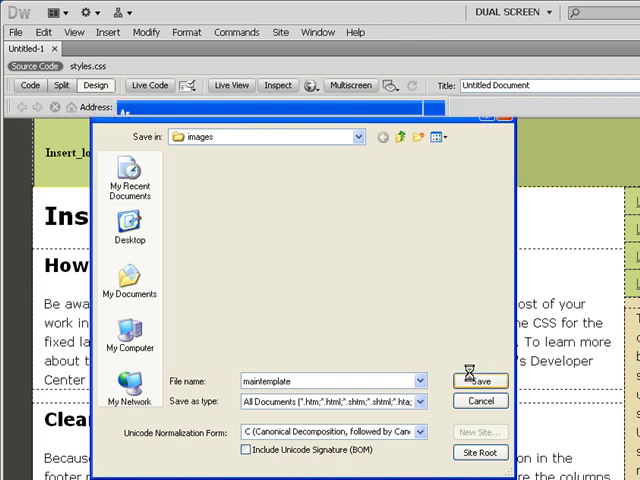
click(482, 380)
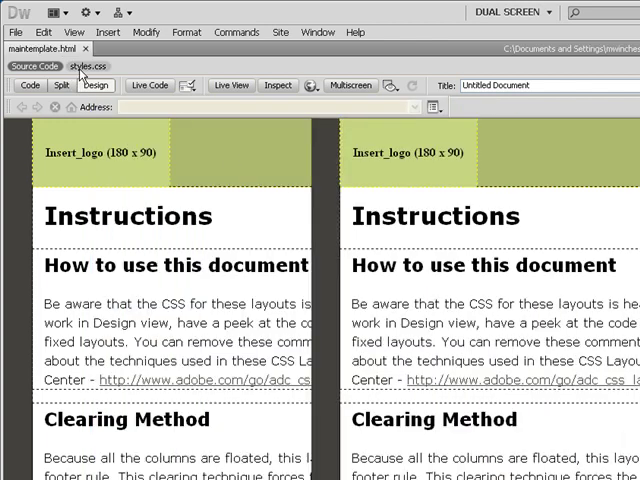
- Open styles.css in Code view, select the body text and background colours, then use Split view
click(57, 84)
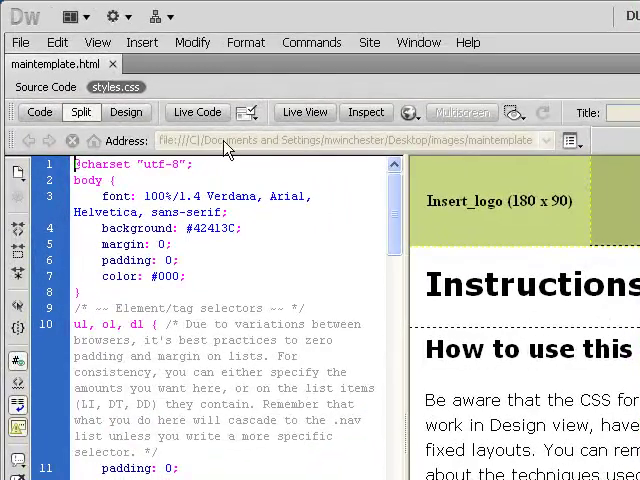
click(39, 112)
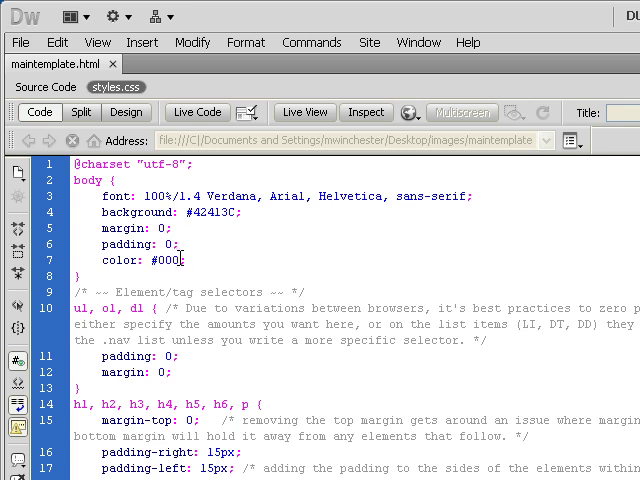
double_click(185, 263)
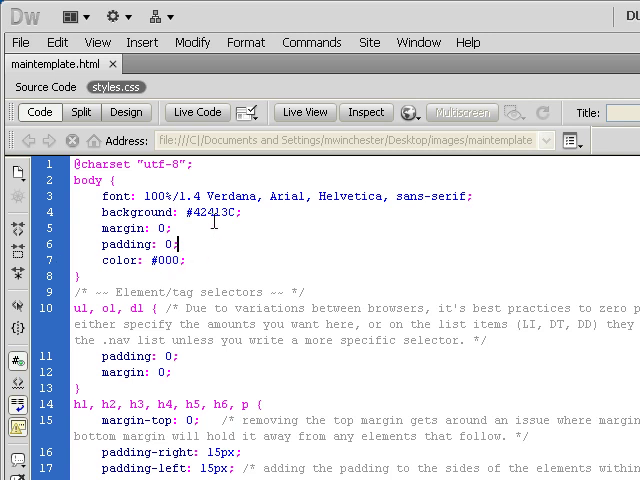
double_click(210, 212)
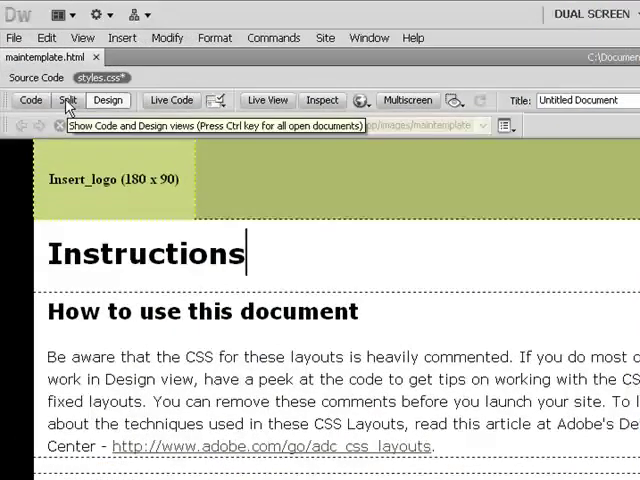
click(68, 99)
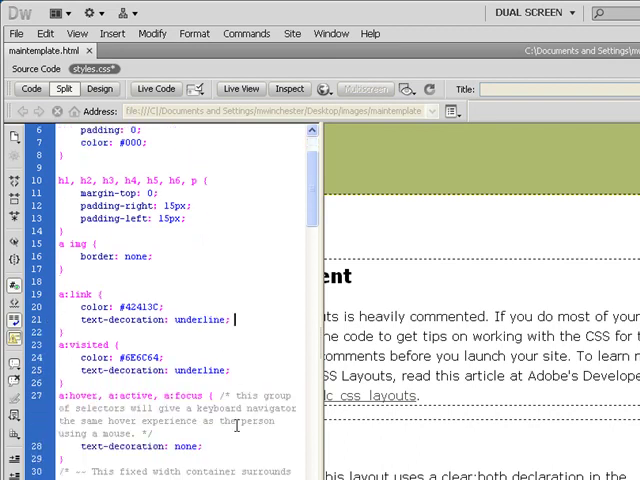
scroll(down, 3)
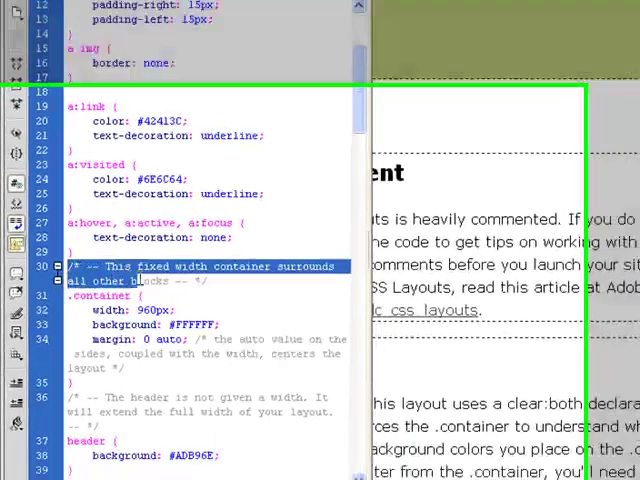
scroll(down, 3)
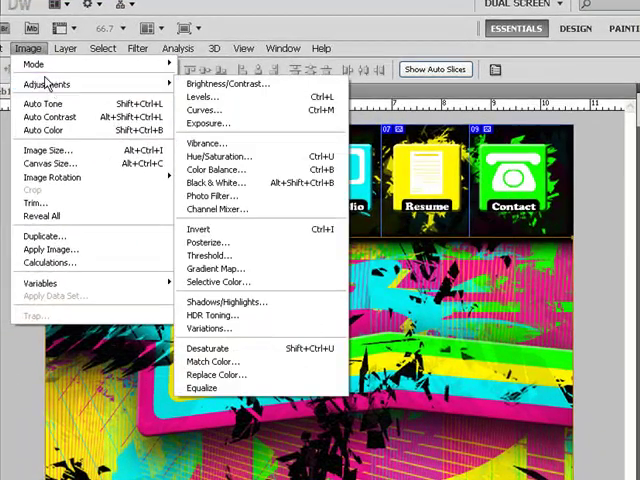
click(49, 150)
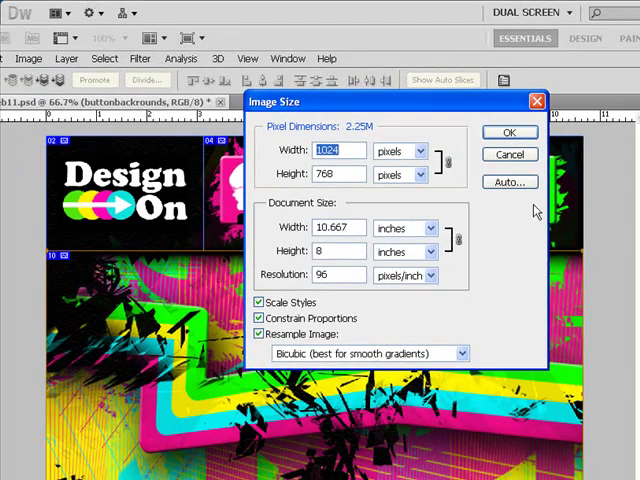
click(509, 131)
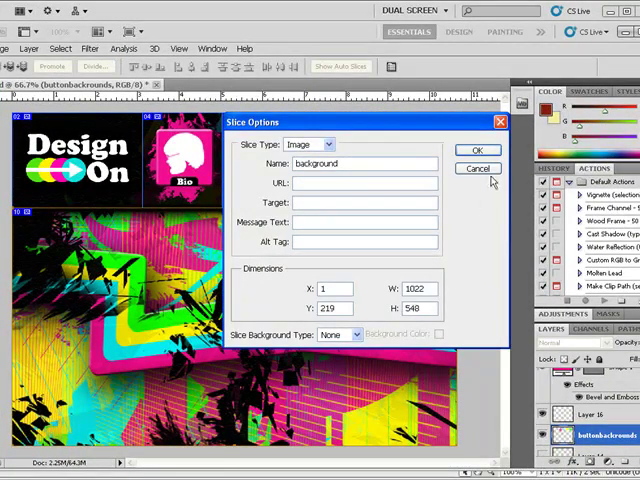
click(489, 150)
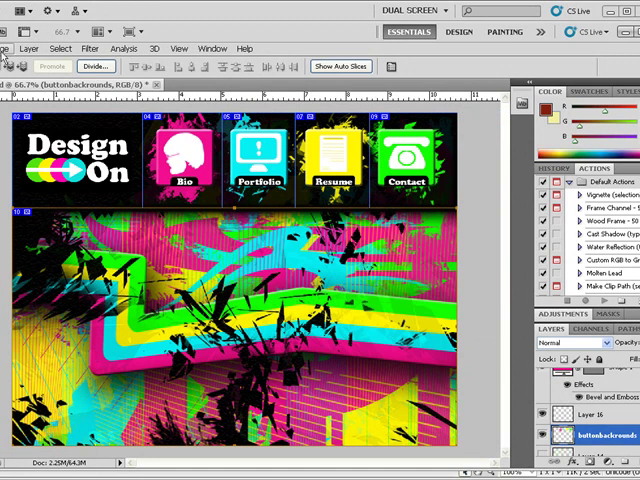
click(12, 47)
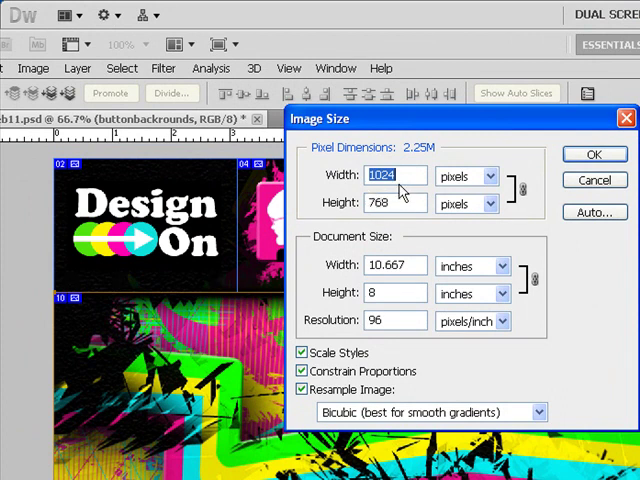
click(594, 154)
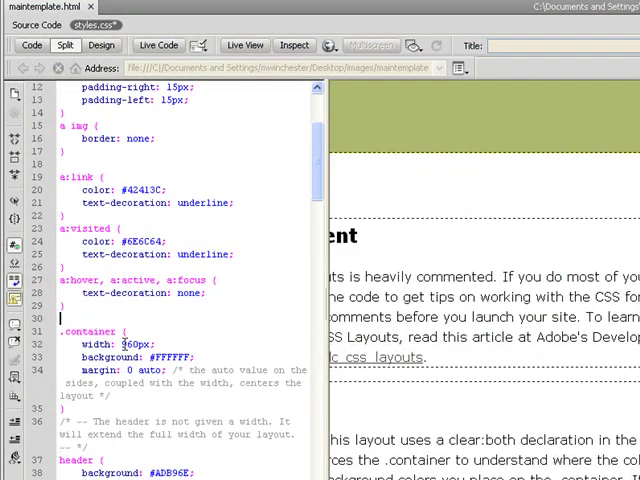
- Select the .container 960px width value and work down through the container and header rules
double_click(137, 343)
text(1024)
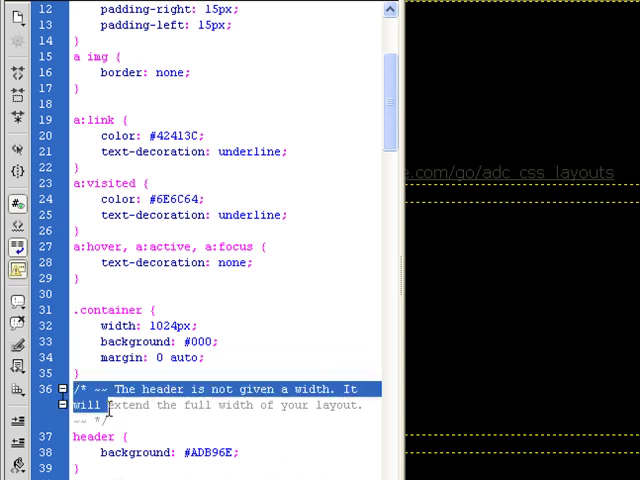
scroll(down, 3)
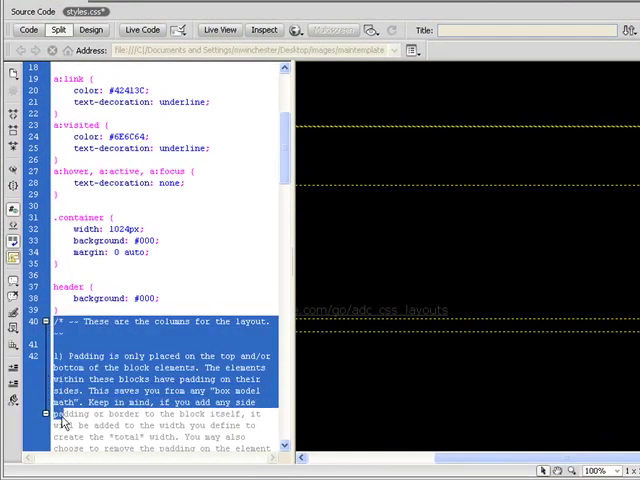
scroll(down, 3)
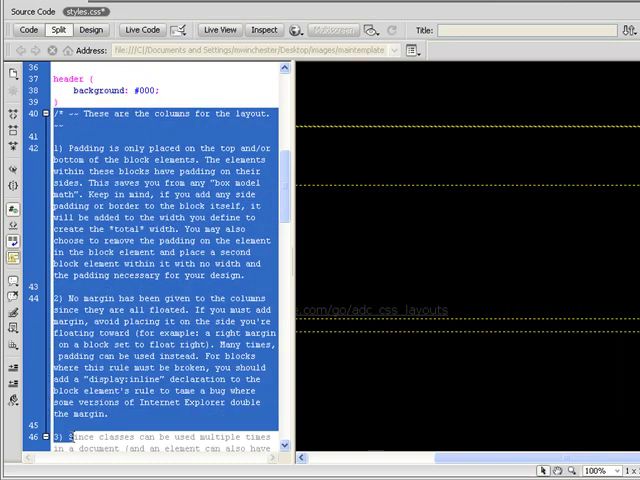
scroll(down, 3)
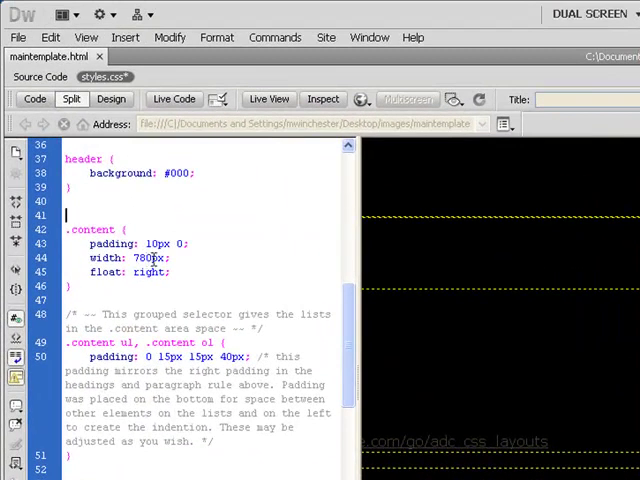
- Replace the .content rule's 780px width with 100%
double_click(150, 257)
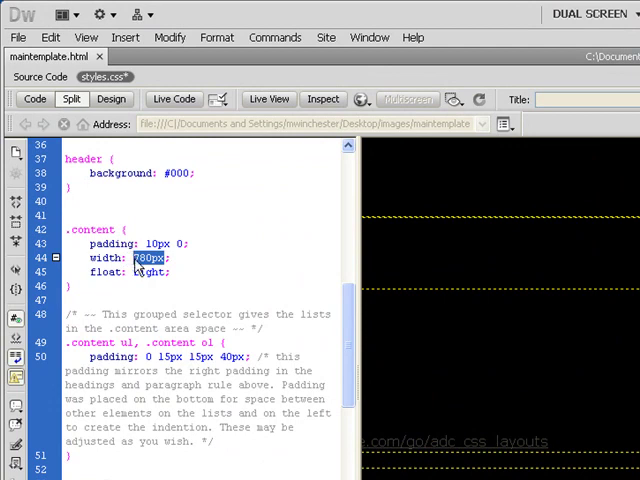
key(Delete)
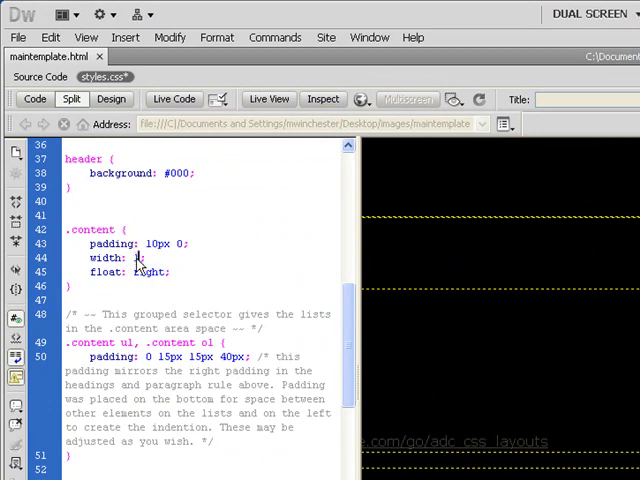
text(100)
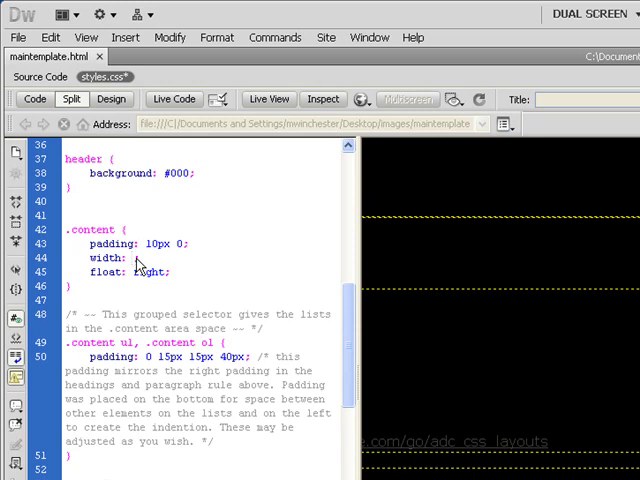
text(100%)
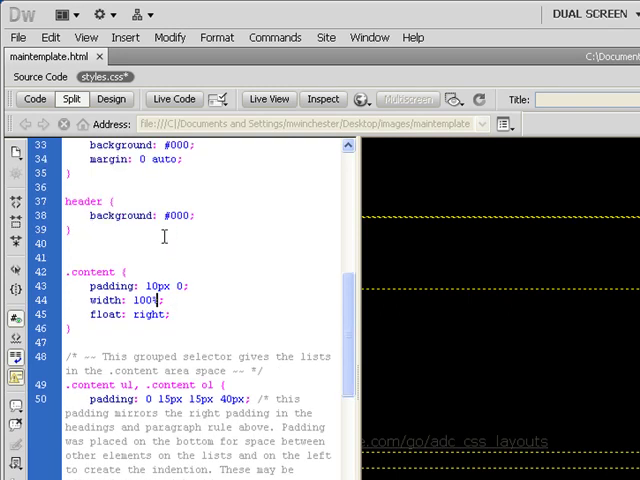
scroll(down, 3)
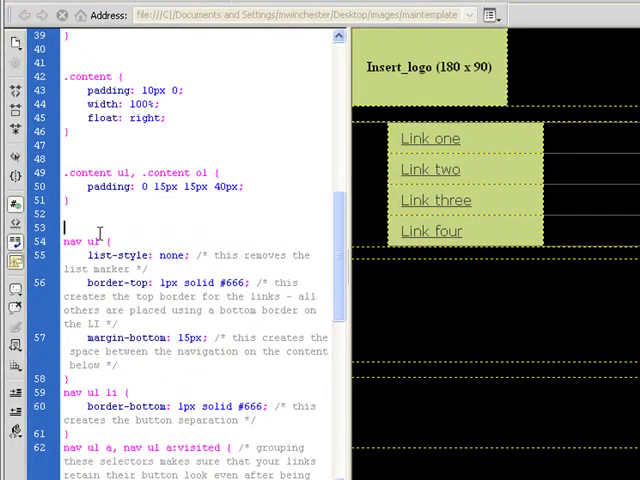
- Select the nav ul rule blocks through the hover rule in styles.css for deletion
scroll(down, 3)
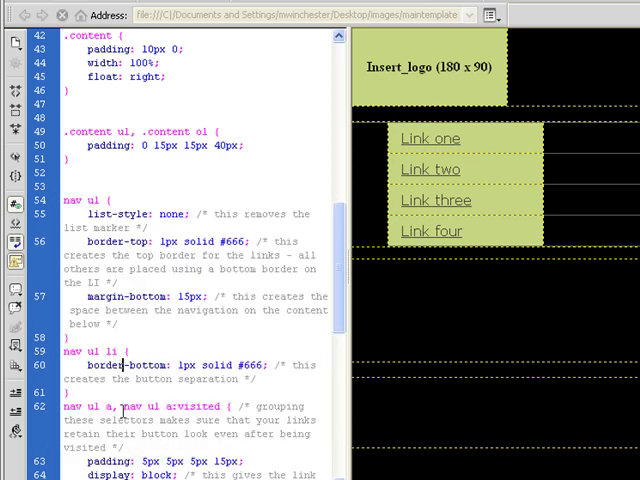
scroll(down, 3)
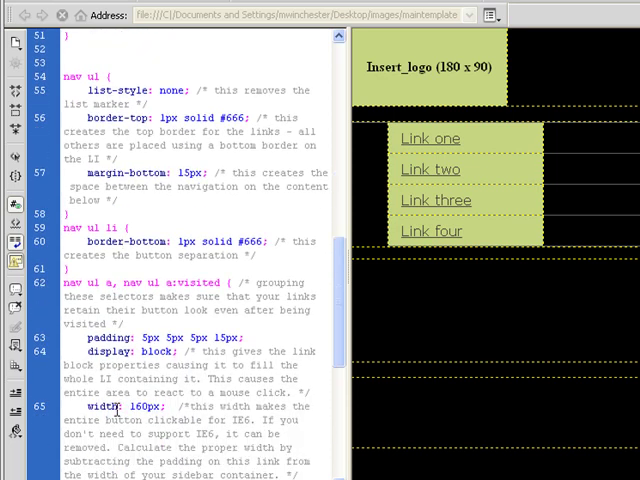
scroll(down, 3)
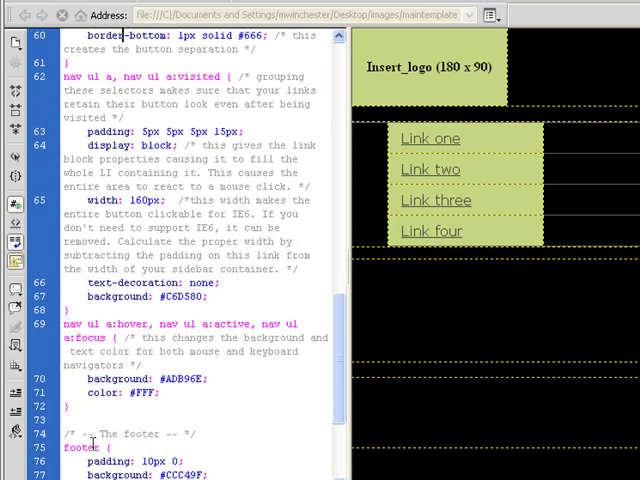
drag(66, 75, 66, 408)
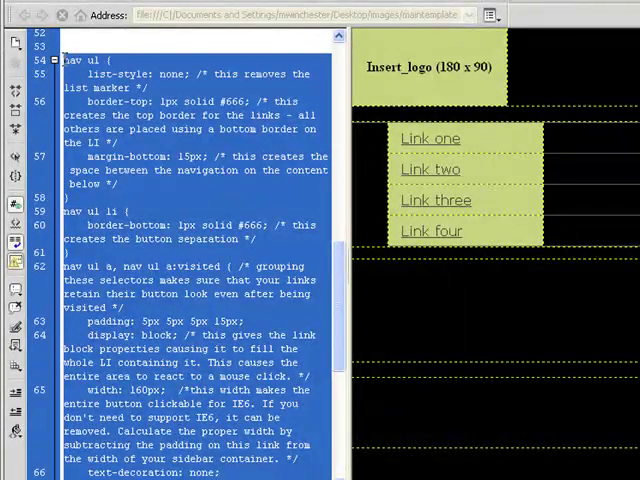
scroll(down, 3)
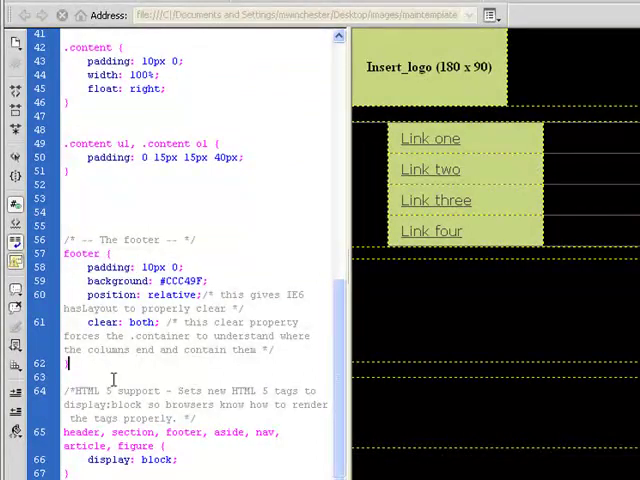
drag(63, 240, 70, 363)
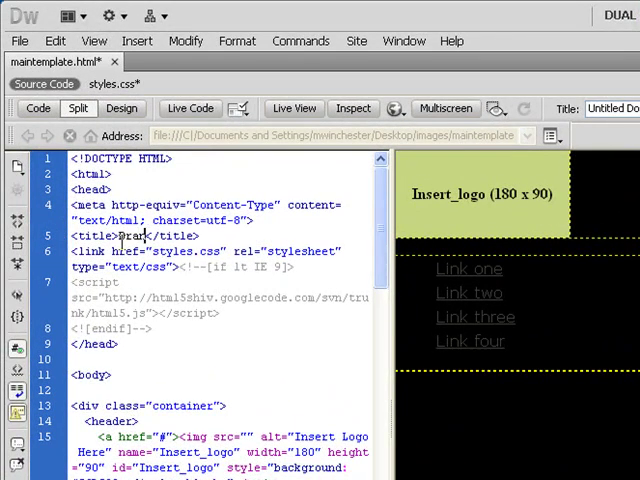
- Retitle the page 'Brandon' and delete the placeholder logo link from the header
text(Brandon)
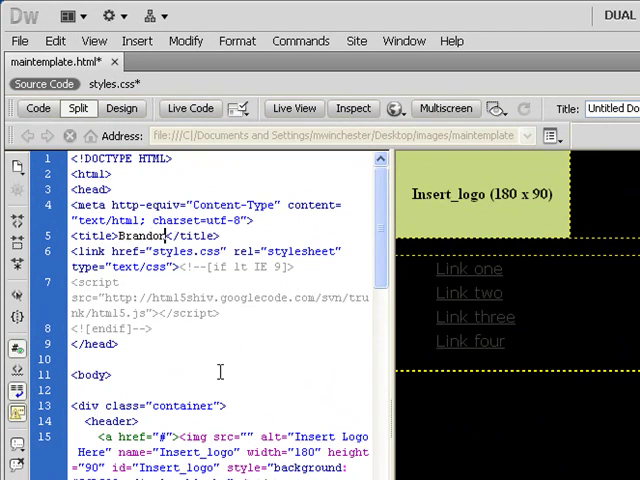
scroll(down, 3)
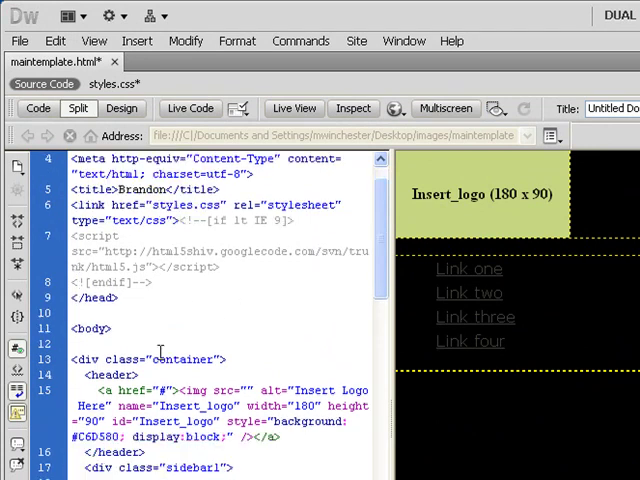
mouse_move(171, 360)
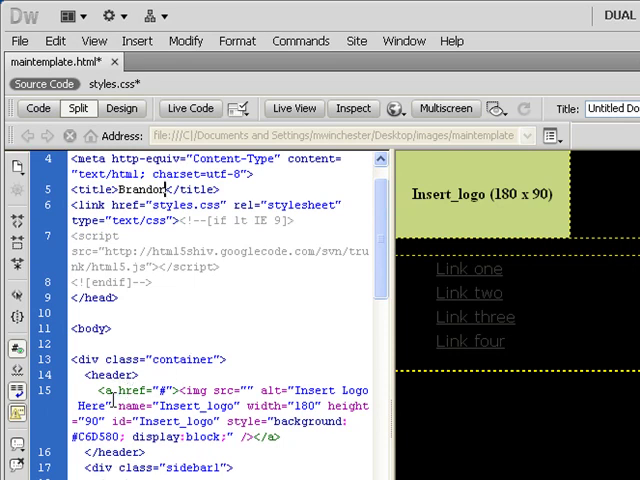
scroll(down, 3)
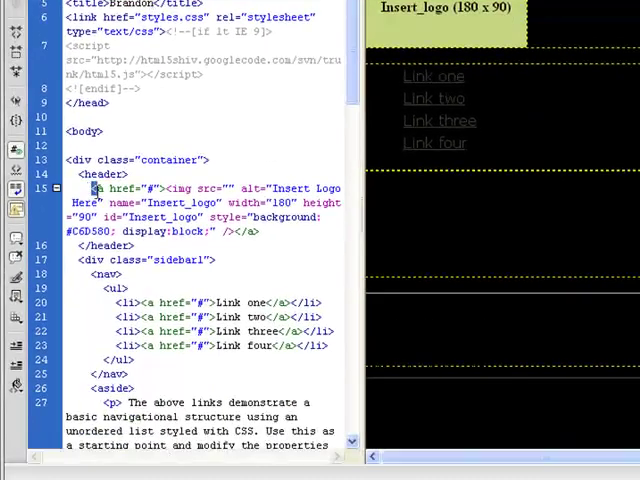
drag(95, 188, 130, 431)
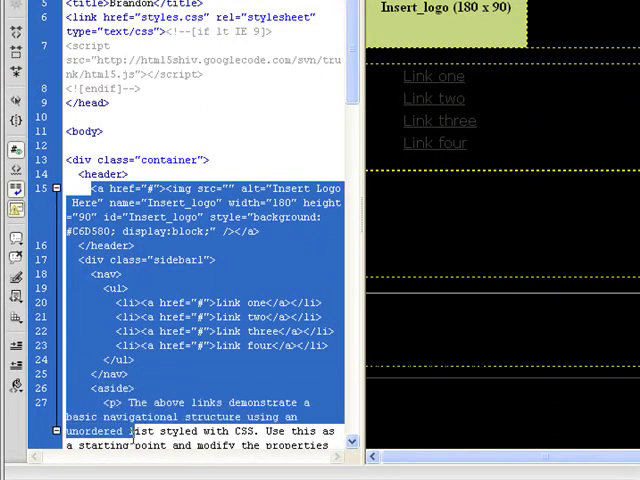
scroll(down, 3)
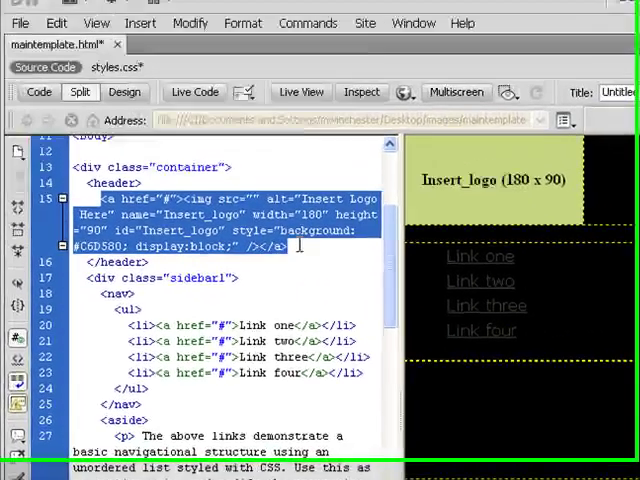
key(Delete)
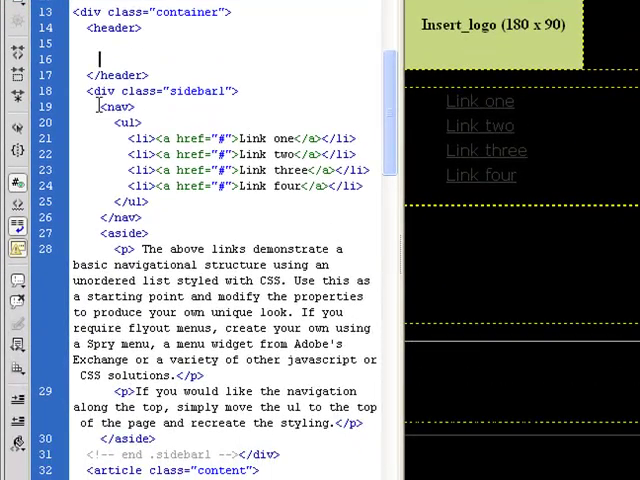
- Delete the sidebar navigation, sample content sections and footer markup
drag(88, 90, 230, 407)
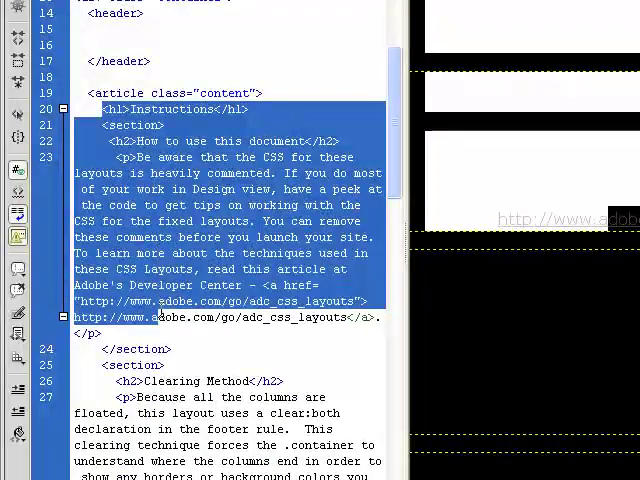
scroll(down, 3)
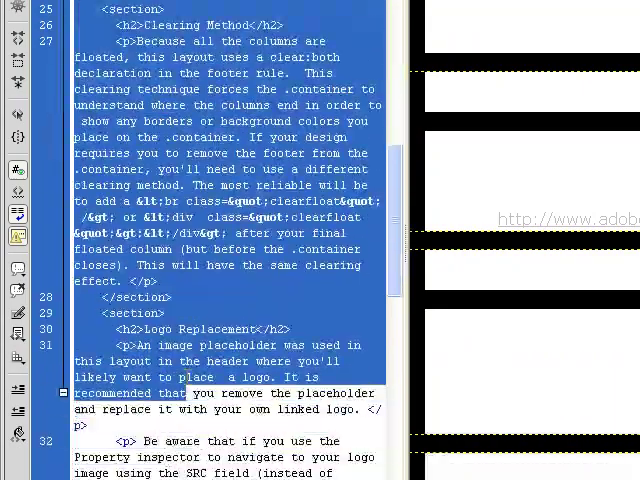
scroll(down, 3)
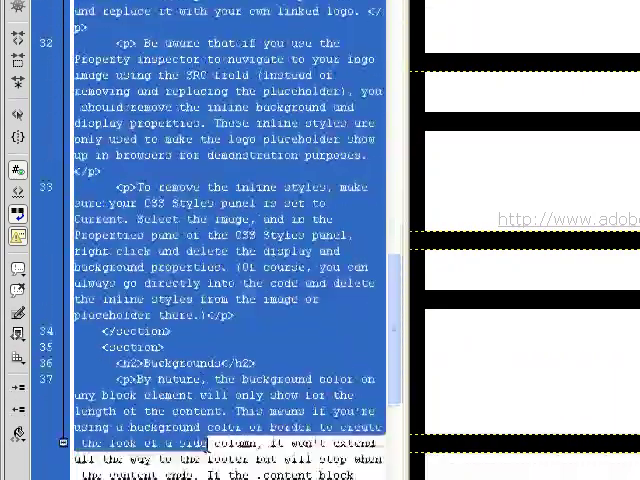
scroll(down, 3)
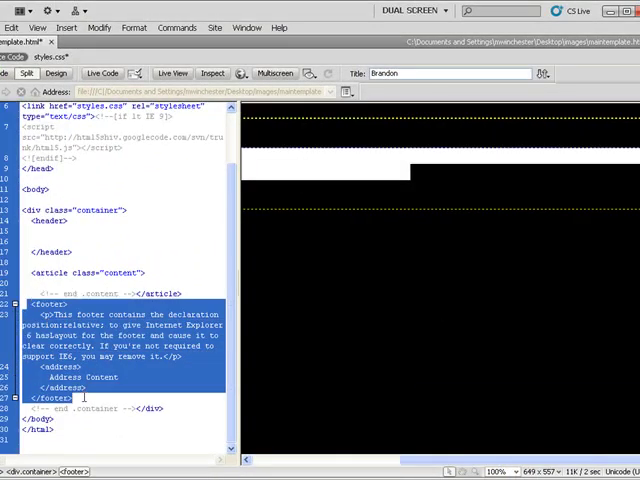
key(Delete)
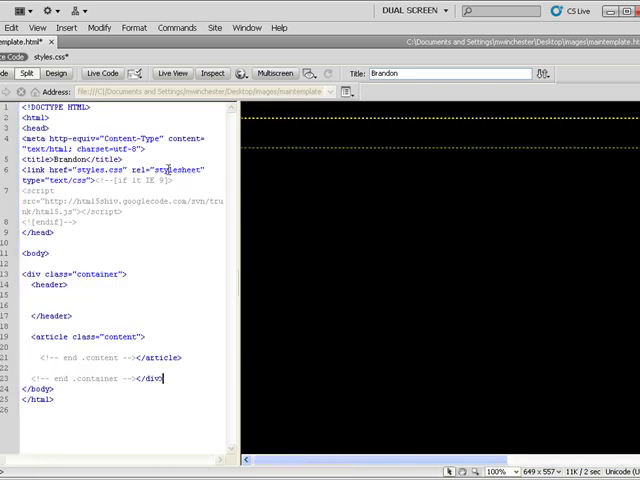
- In Design view, set the .content rule's background image to background.png
click(57, 74)
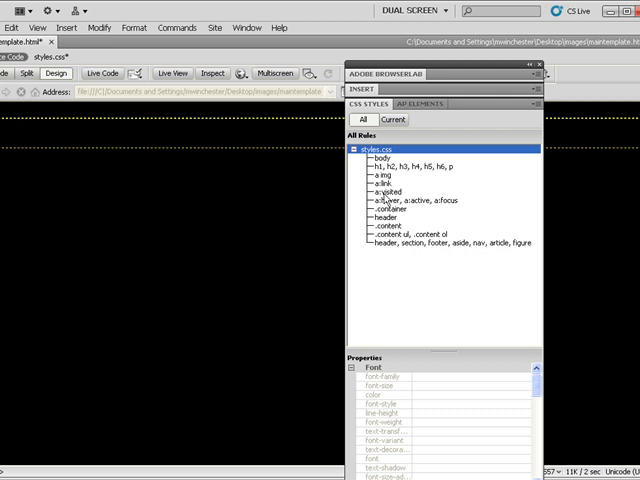
click(398, 199)
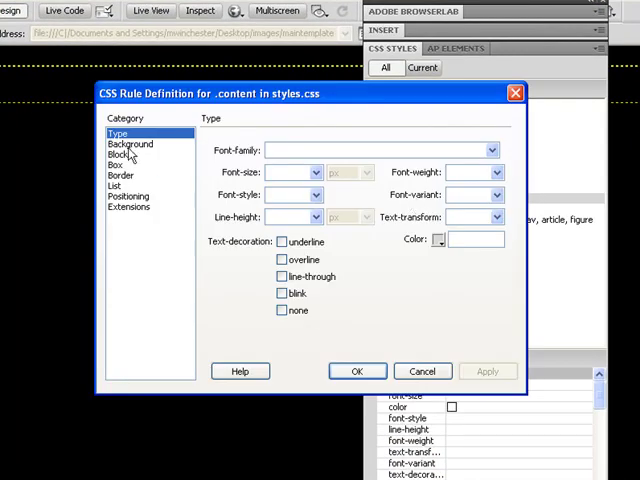
click(129, 143)
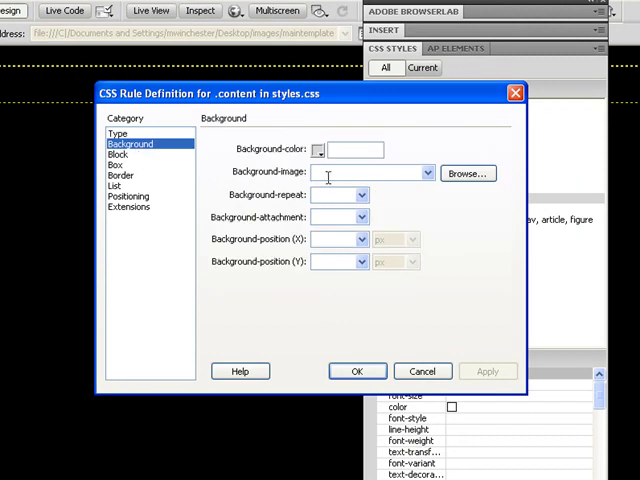
click(427, 173)
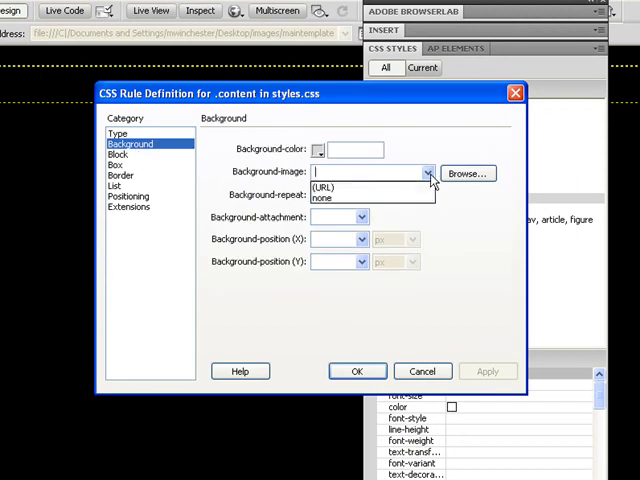
click(466, 173)
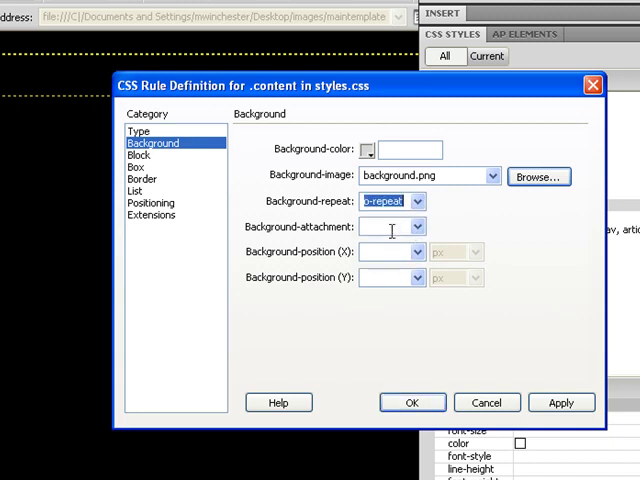
- Give the .content box 100% width floated right and apply the rule
click(138, 155)
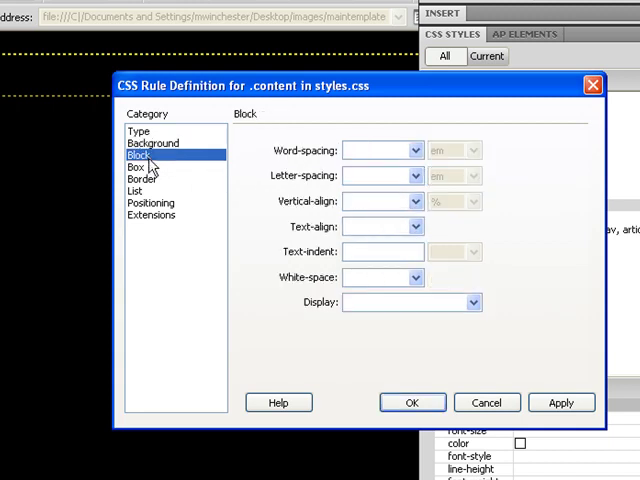
click(134, 166)
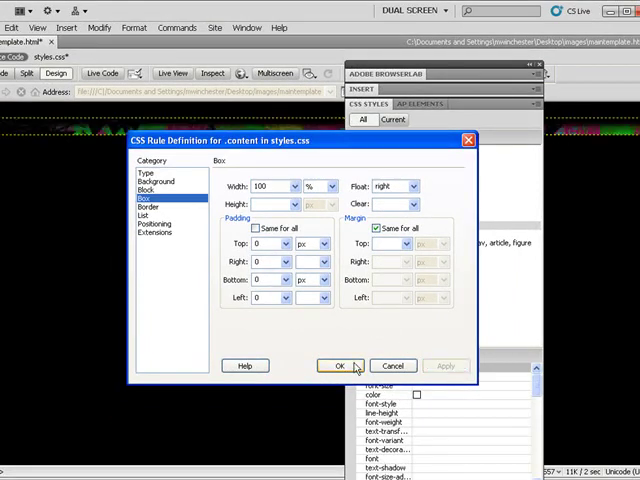
click(339, 366)
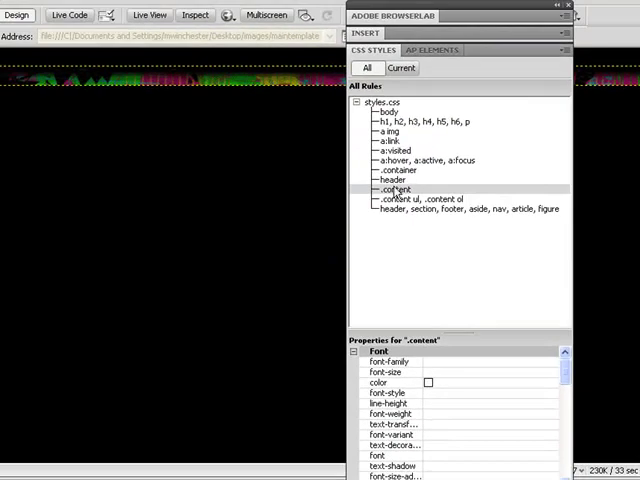
double_click(392, 190)
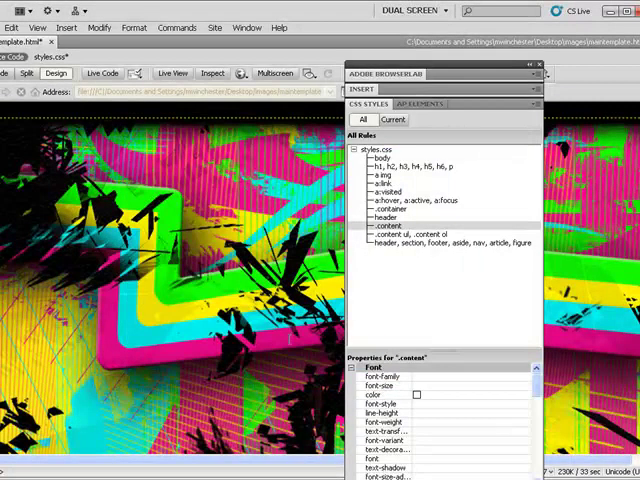
- Preview maintemplate.html in Internet Explorer with active content allowed, then close IE
click(10, 28)
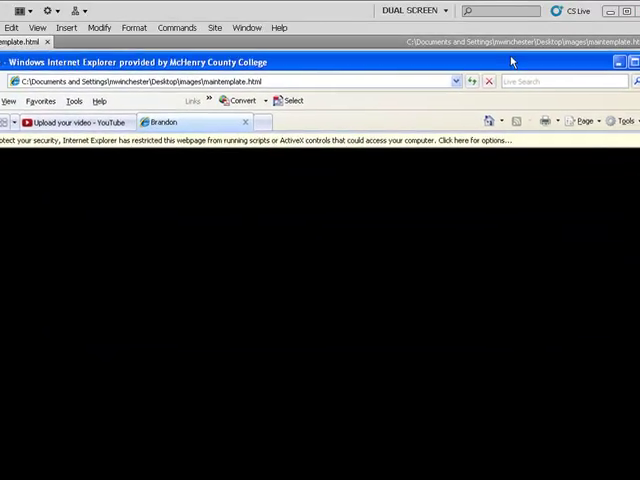
click(470, 141)
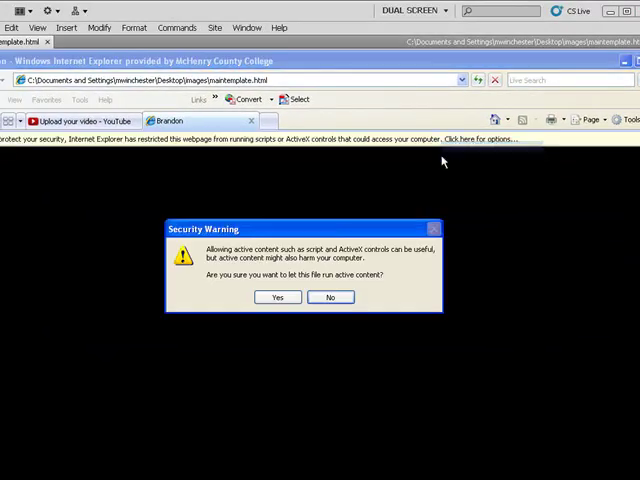
click(277, 297)
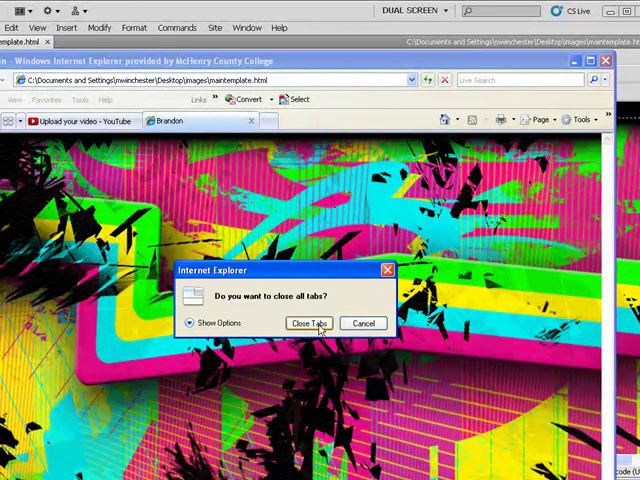
click(310, 322)
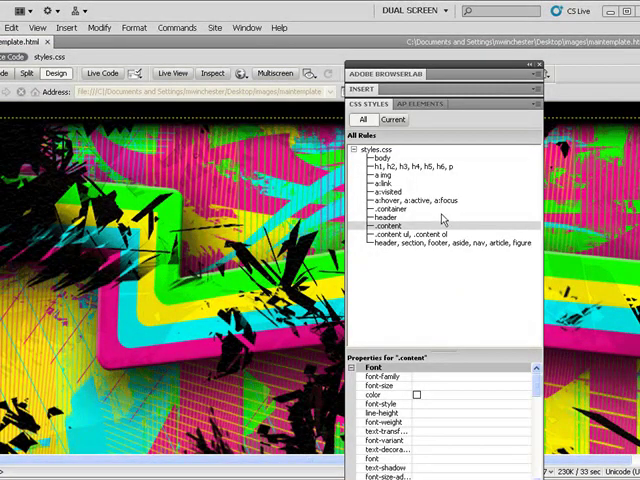
- Insert logo.png into the maintemplate.html header with alternate text 'Logo'
double_click(380, 215)
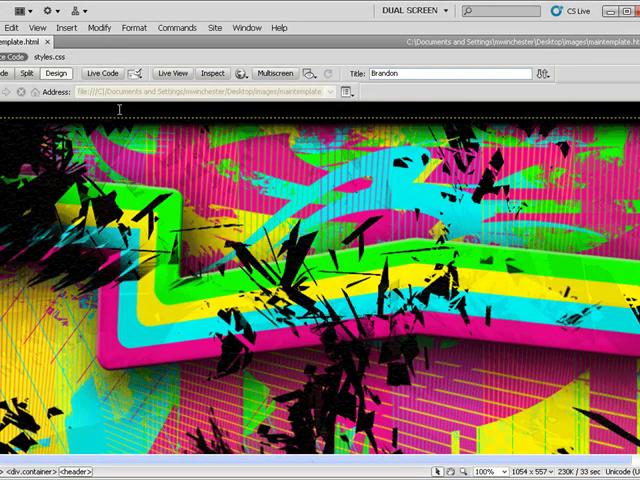
click(69, 27)
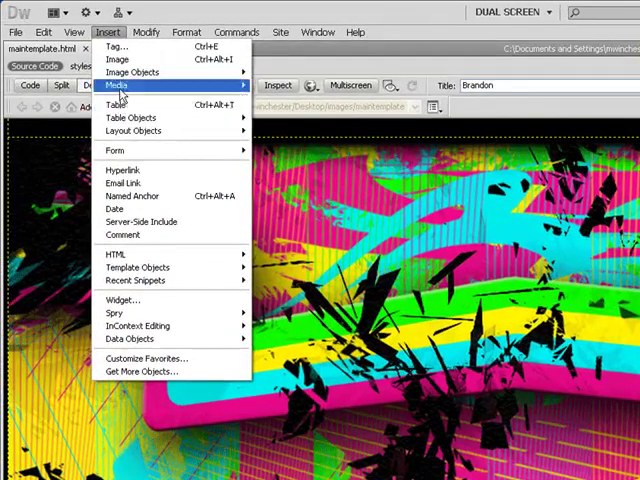
click(121, 73)
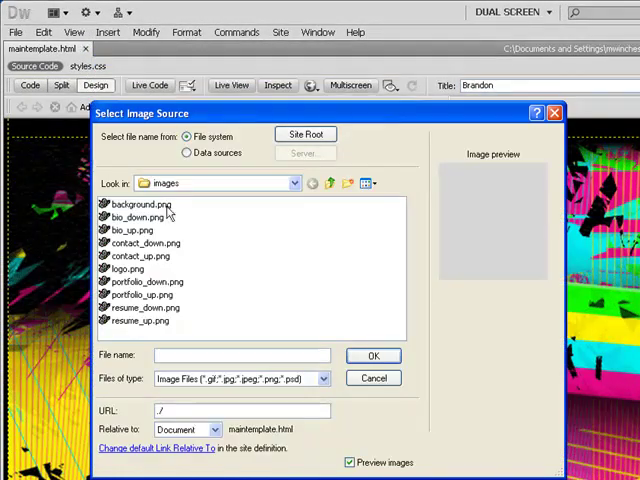
click(127, 269)
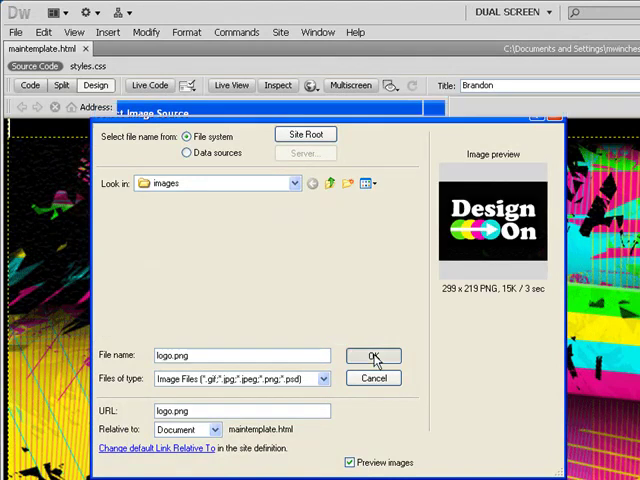
click(373, 356)
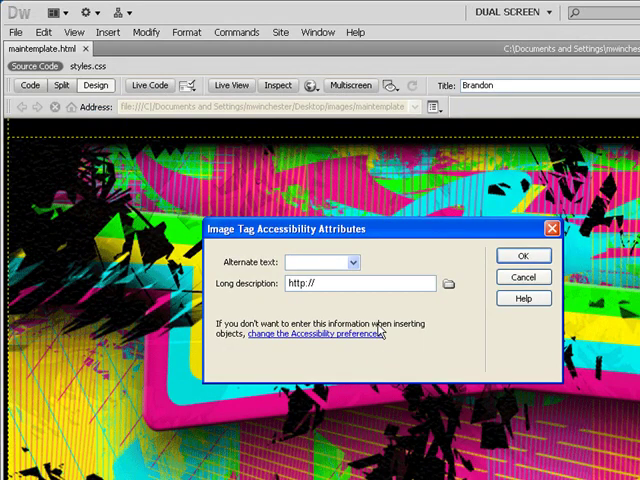
text(Logo)
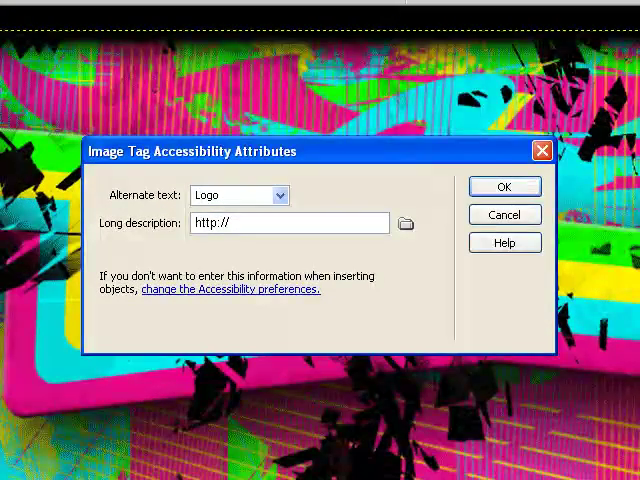
click(504, 186)
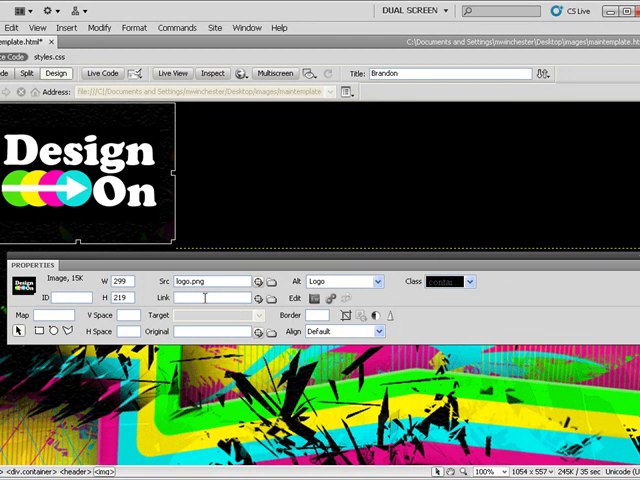
text(inde)
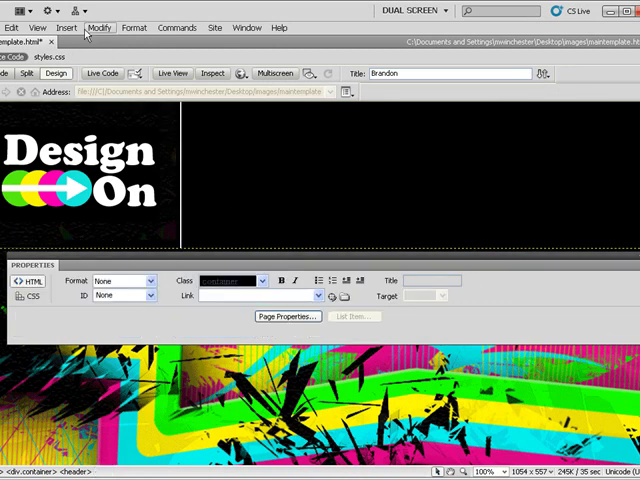
- Start a rollover image using bio_up.png as normal and bio_down.png as hover
click(63, 27)
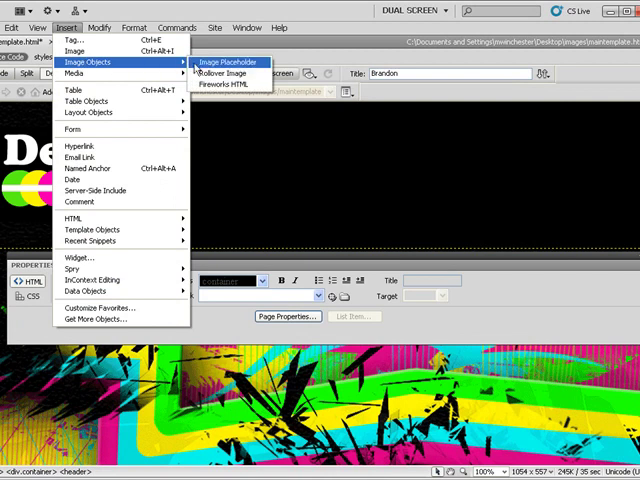
click(220, 70)
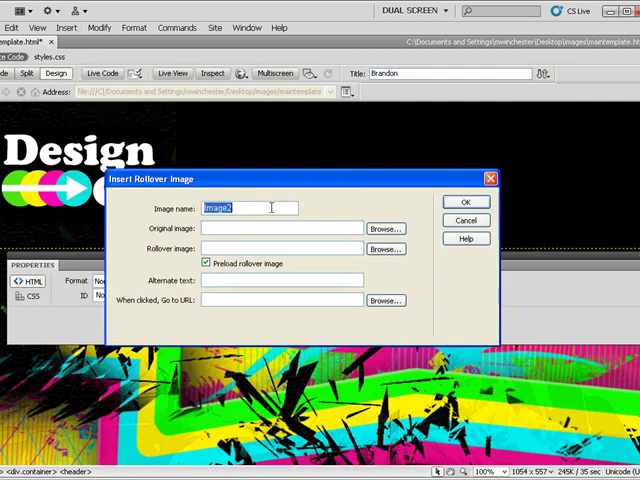
click(384, 228)
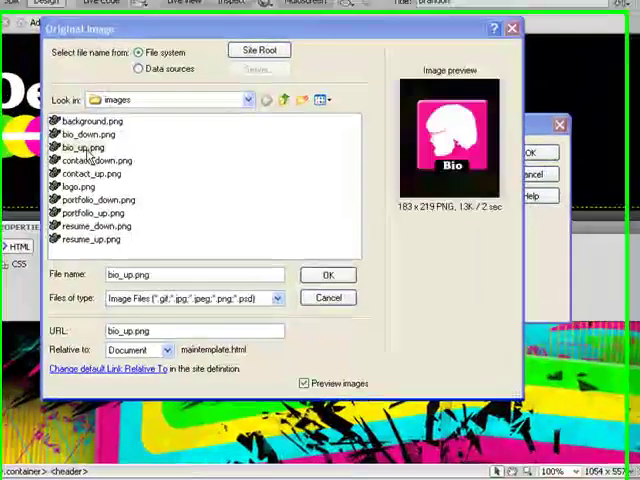
click(328, 275)
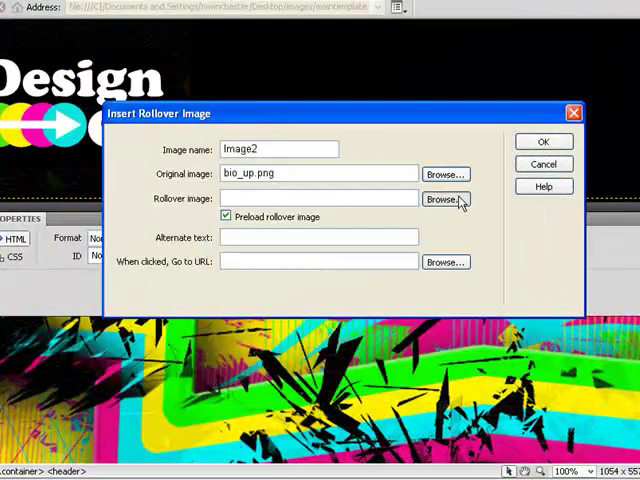
click(444, 199)
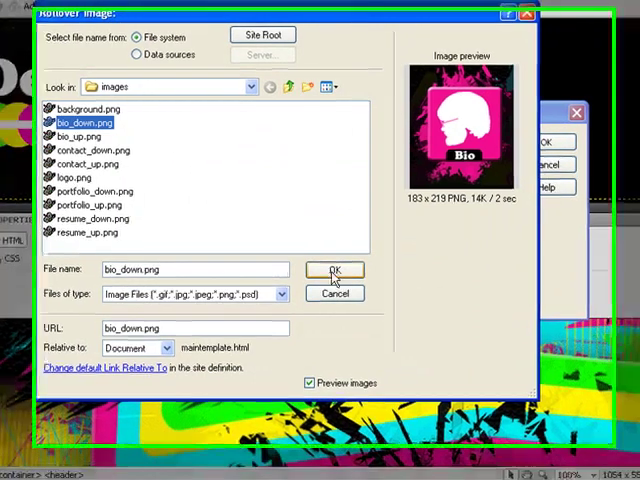
click(334, 271)
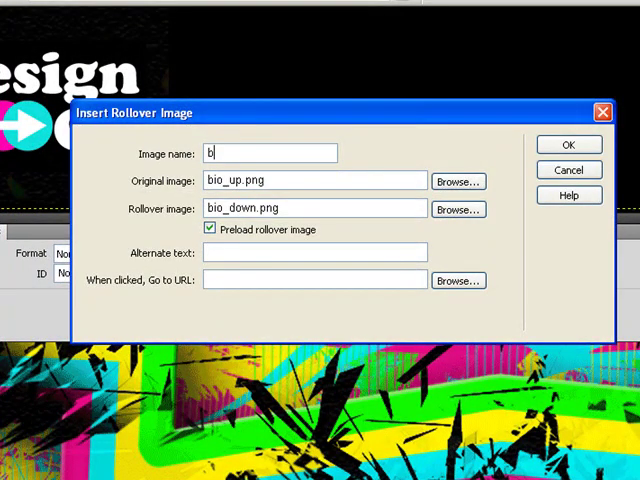
- Name it bio, add Brandon's Biography alt text, link brandon-biography.html, and insert
text(io)
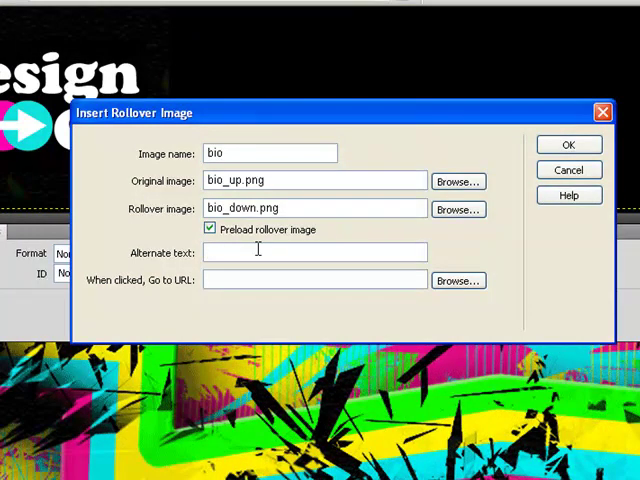
text(B)
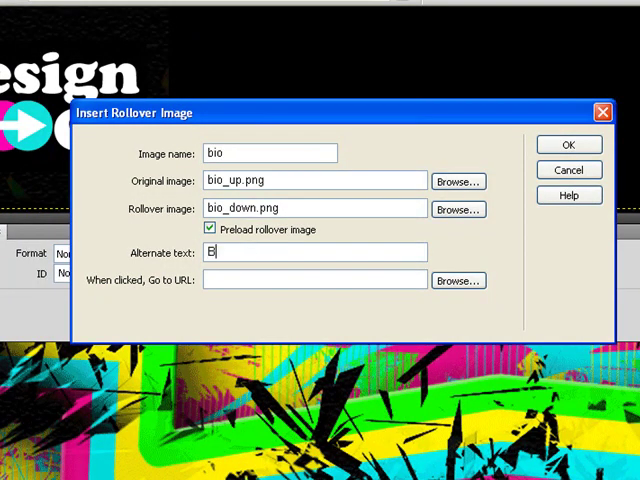
text(randon's)
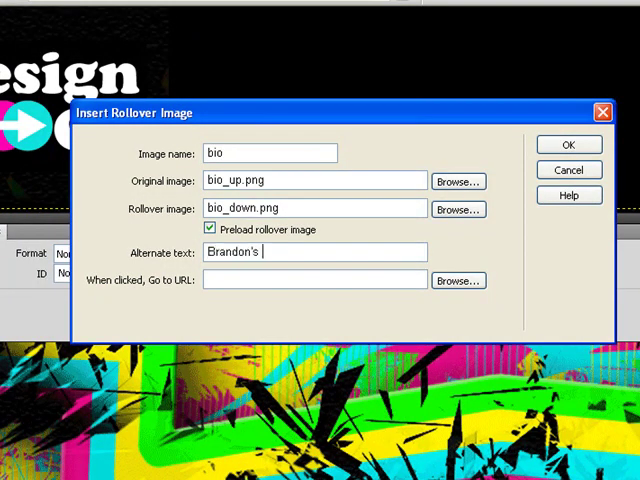
text(Big)
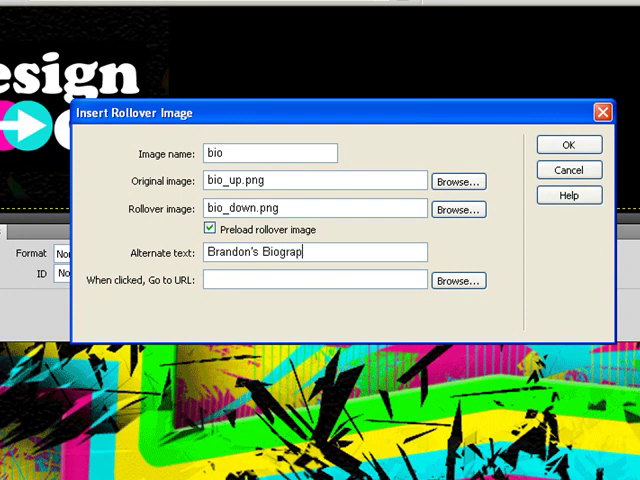
text(hy)
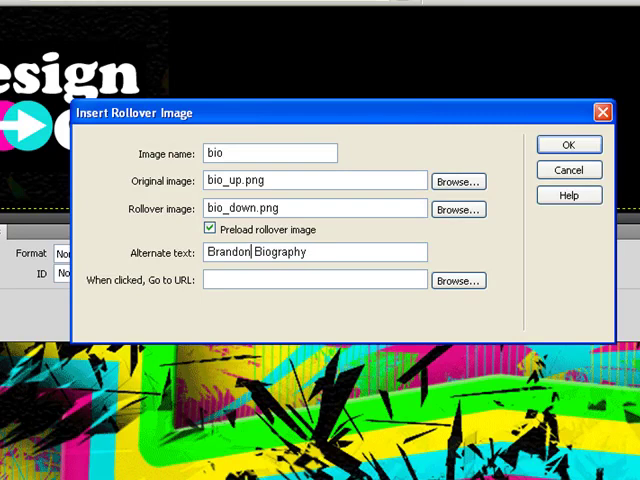
click(280, 280)
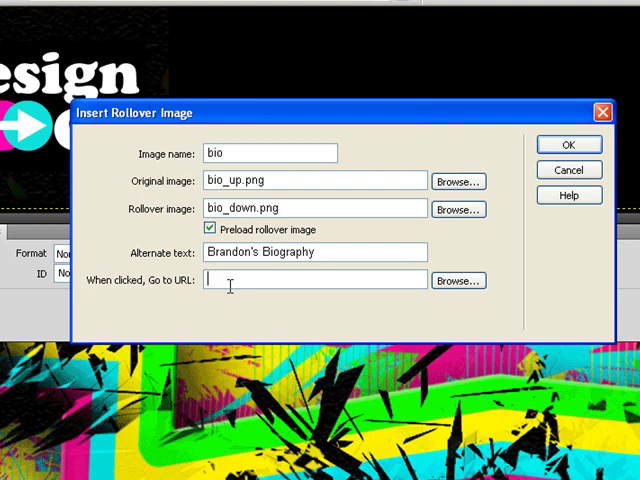
text(brandon-)
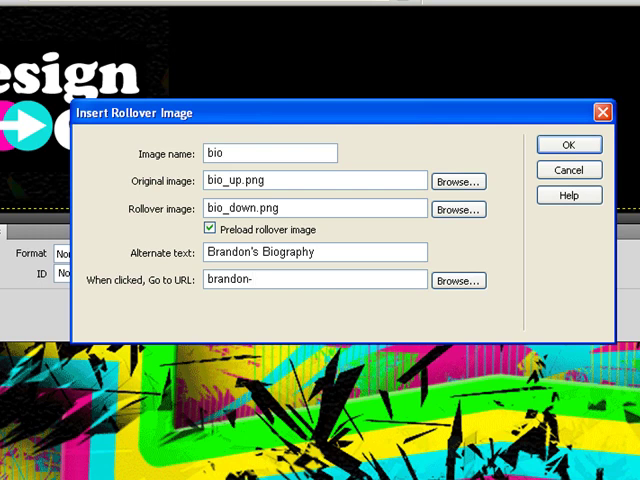
text(biography.)
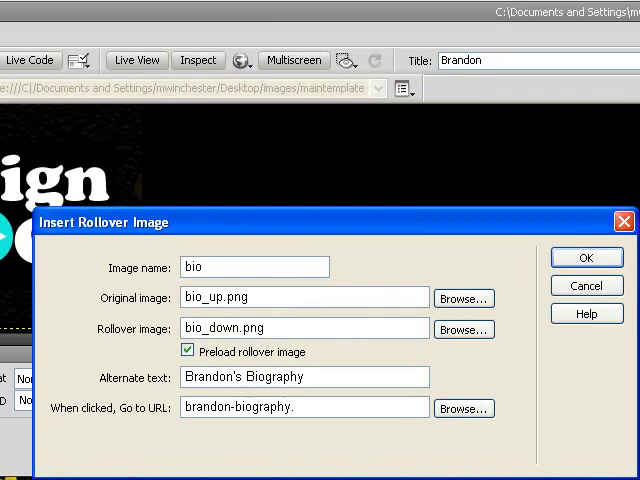
text(html)
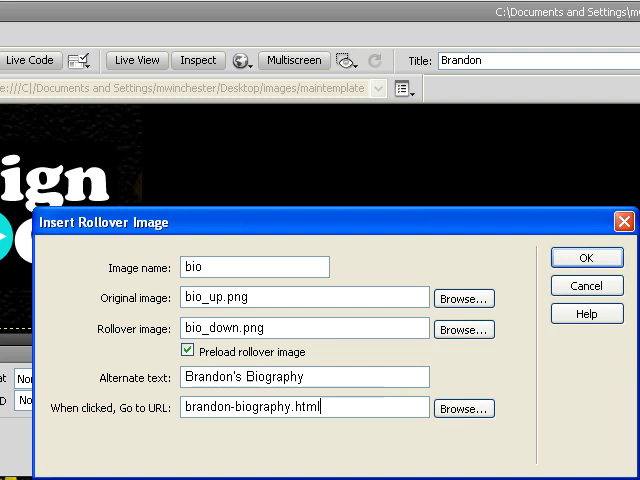
mouse_move(586, 258)
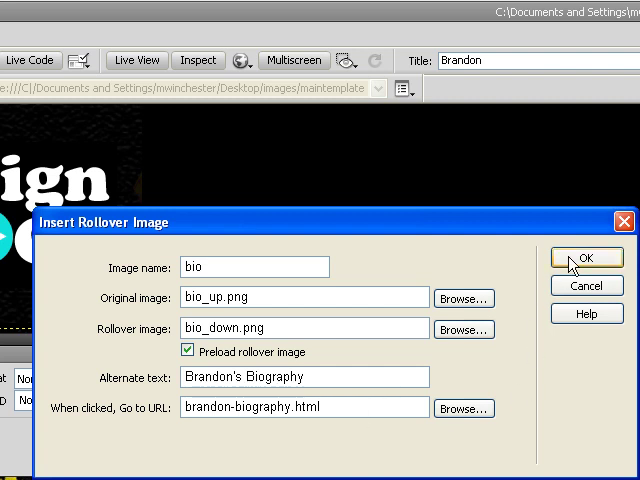
click(587, 257)
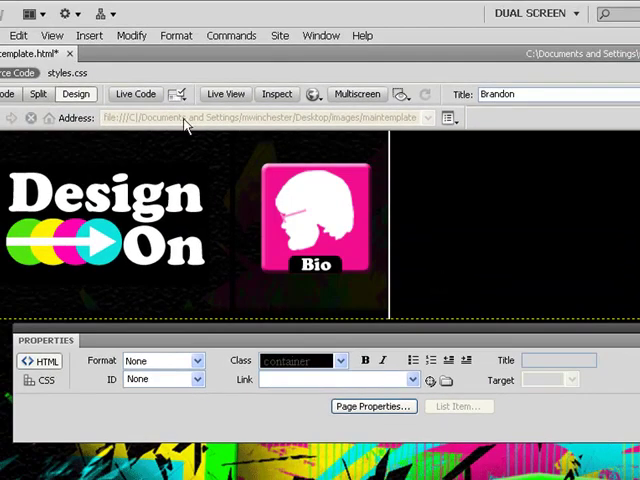
- Insert a portfolio_up.png/portfolio_down.png rollover linking to brandon-portfolio.html
click(143, 40)
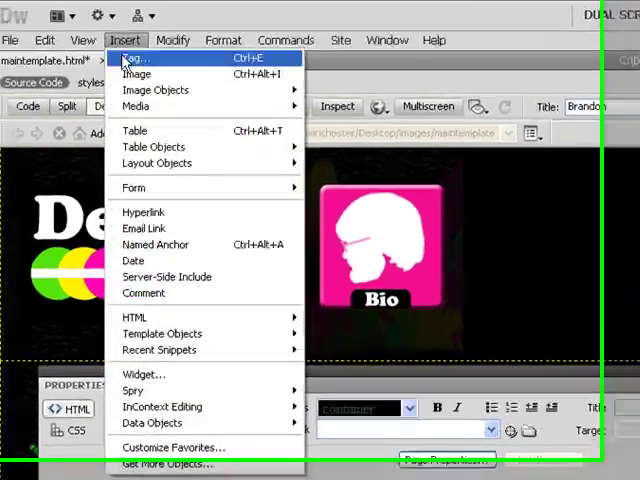
mouse_move(172, 258)
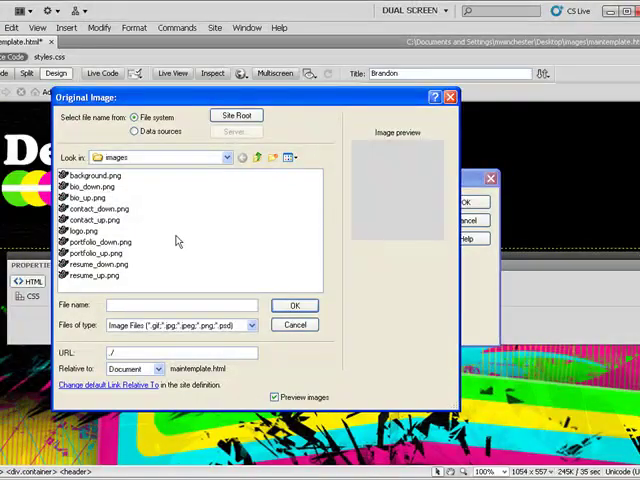
click(294, 305)
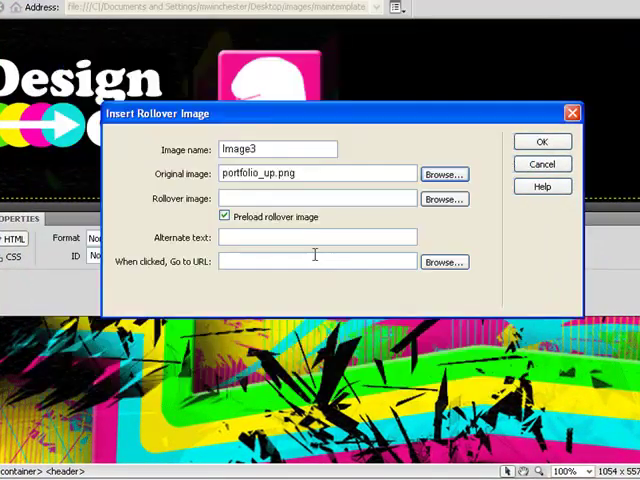
click(444, 198)
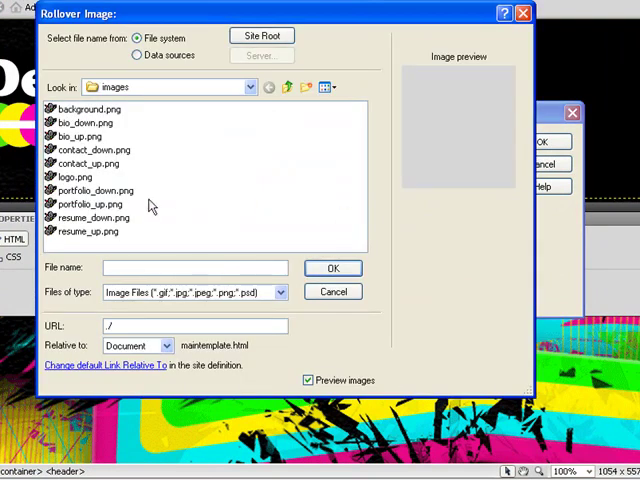
click(333, 268)
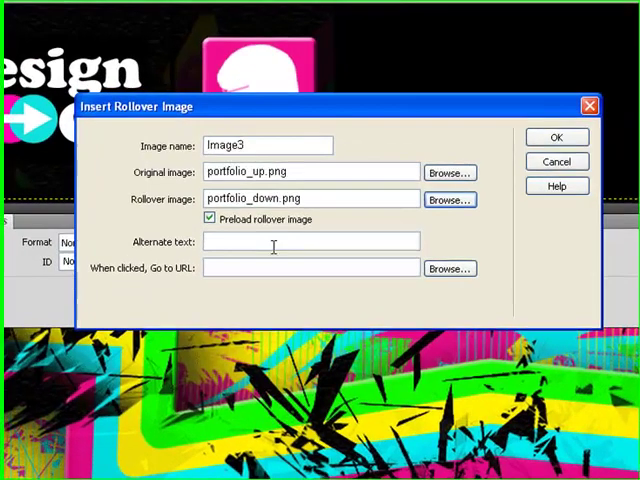
text(brandon's portfolio)
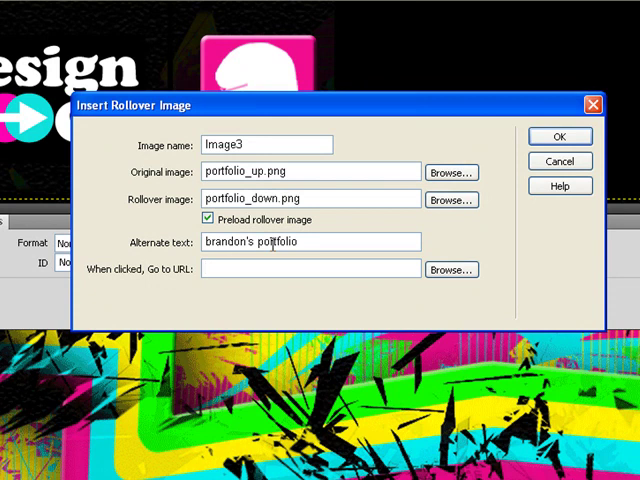
text(brandon-portfolio.html)
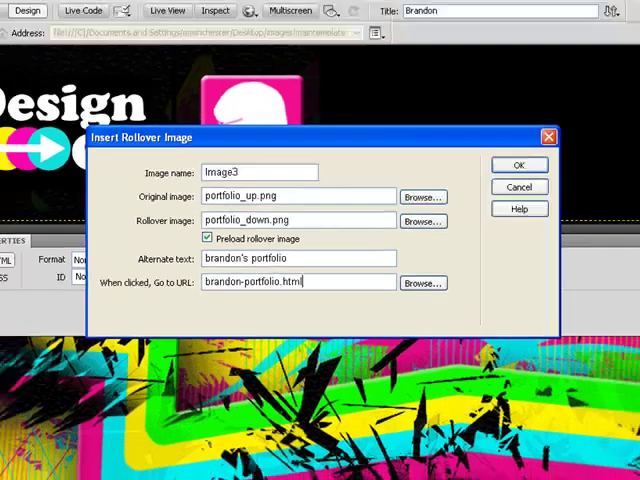
click(511, 164)
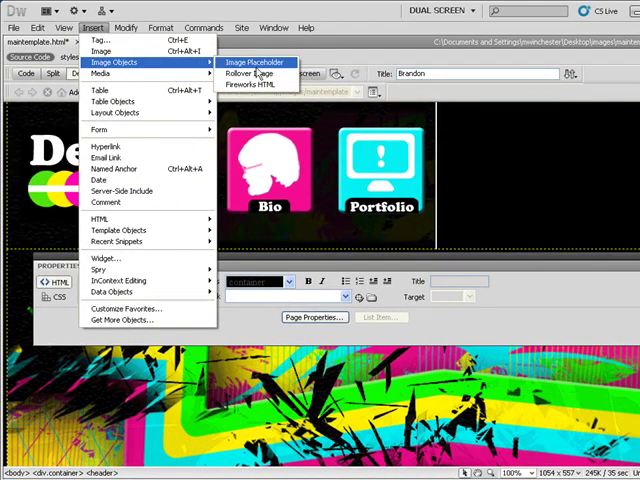
- Insert a resume_up.png/resume_down.png rollover linking to brandon-resume.html
click(247, 75)
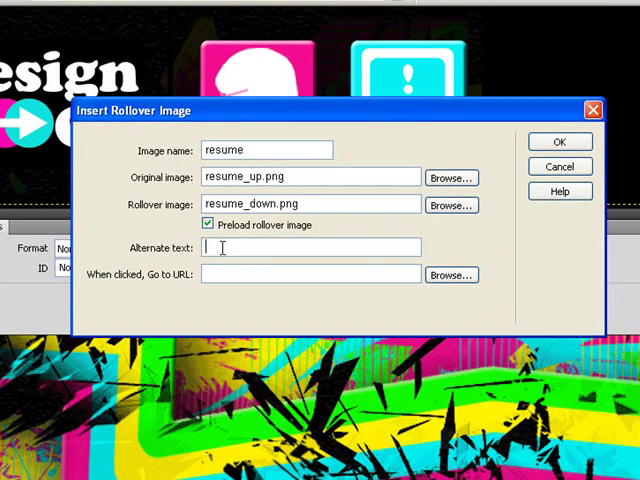
text(Brandon's Resume)
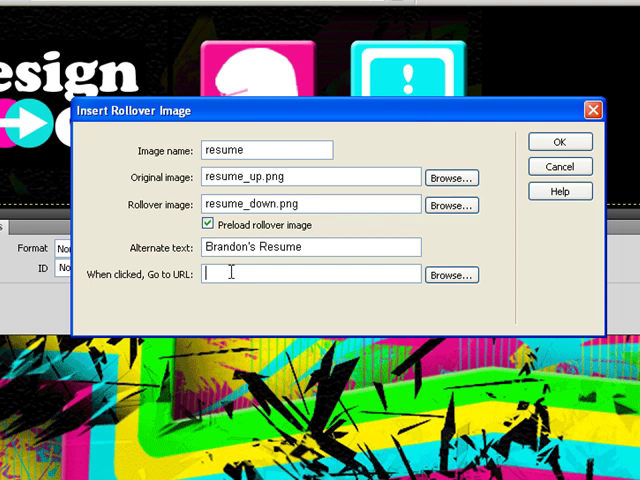
text(bran)
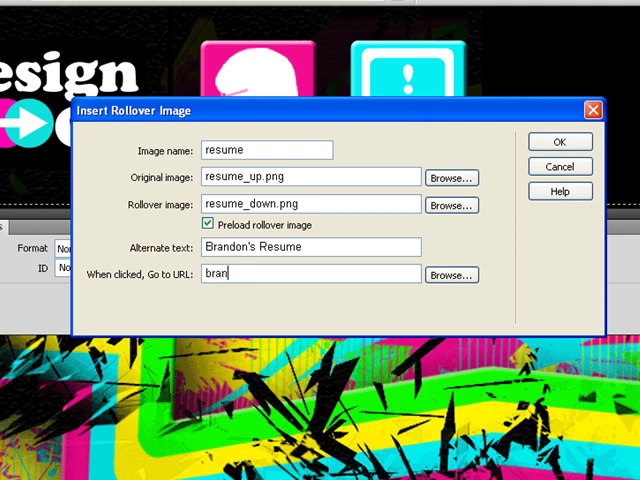
text(don-resume.)
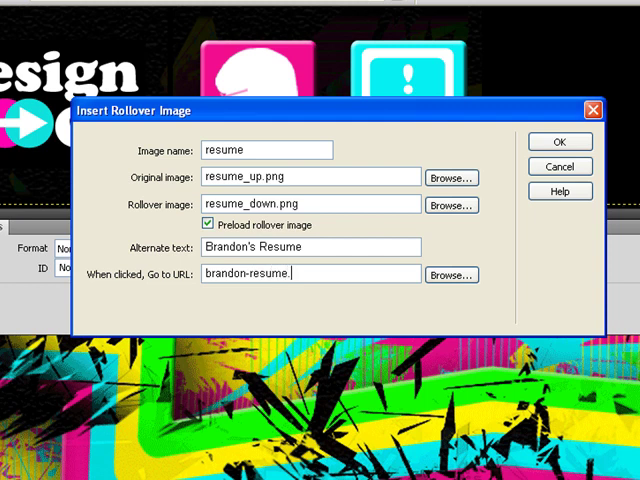
text(hem)
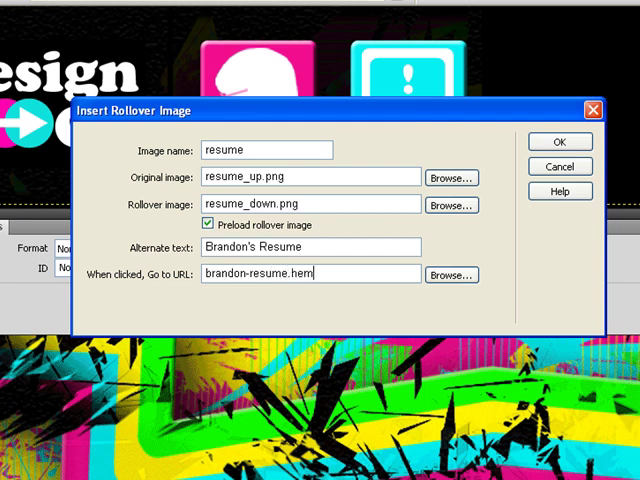
text(tml)
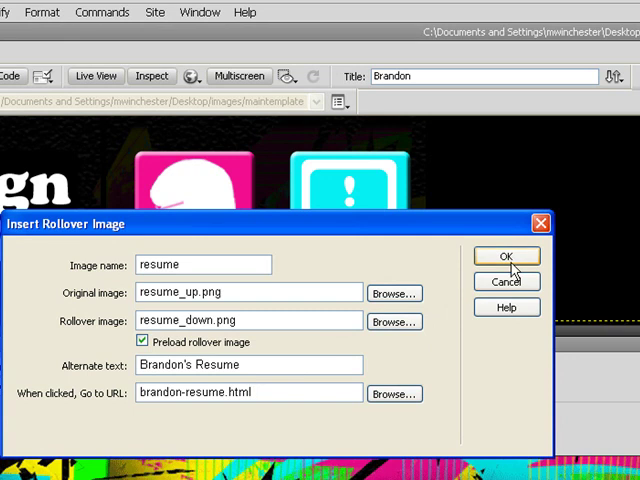
click(505, 256)
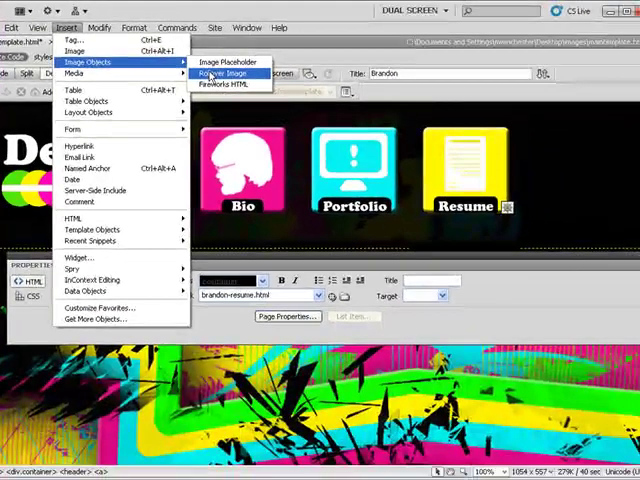
- Start a rollover image named contact and choose its contact_up.png and contact_down.png images
click(225, 74)
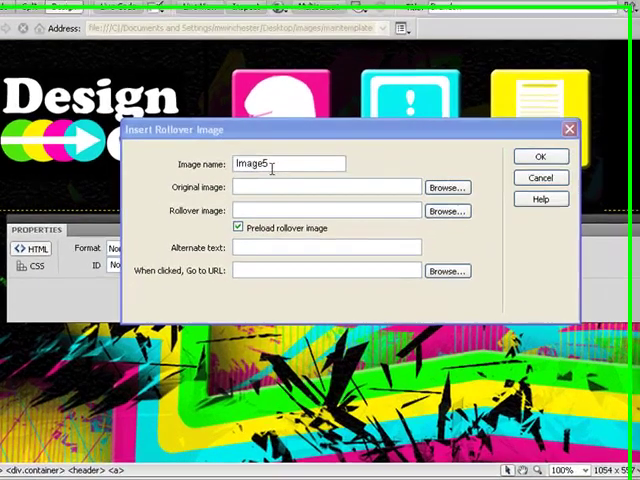
text(cont)
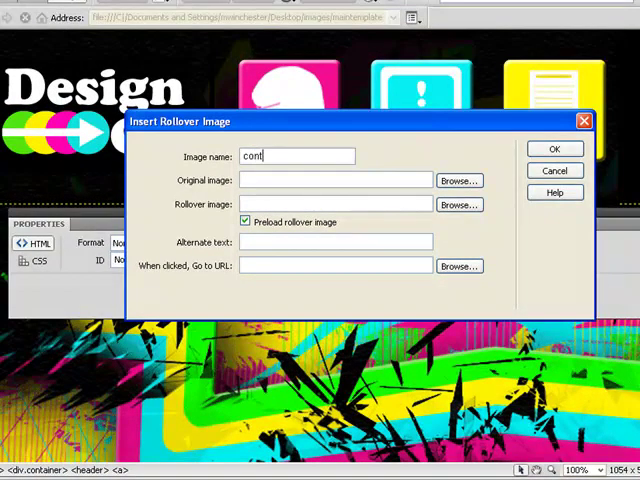
text(act)
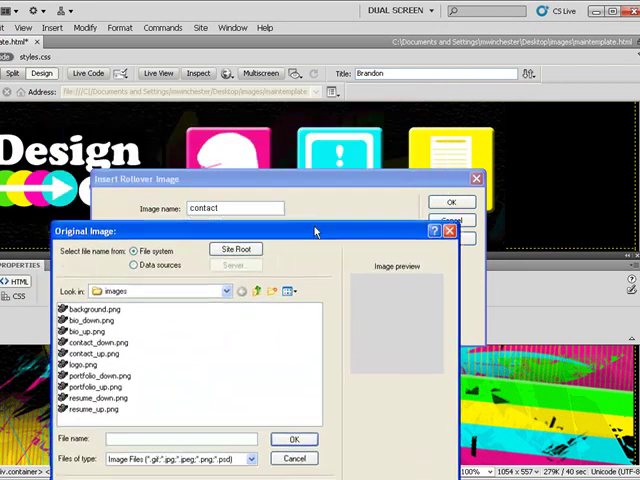
click(92, 280)
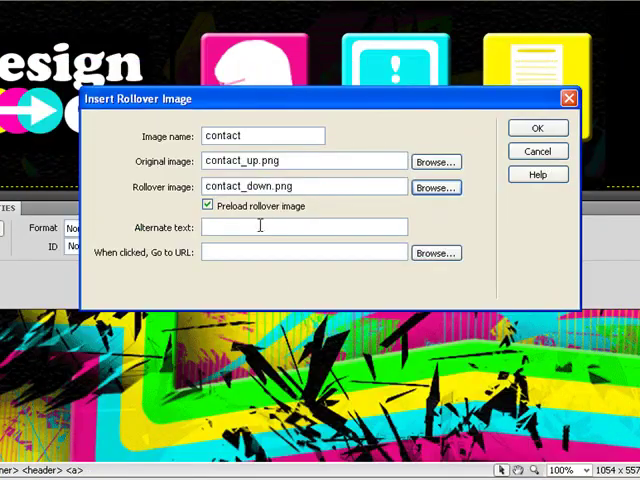
- Give it alt text 'Brandon's Contact', link brandon-contact.html, and insert it
text(br)
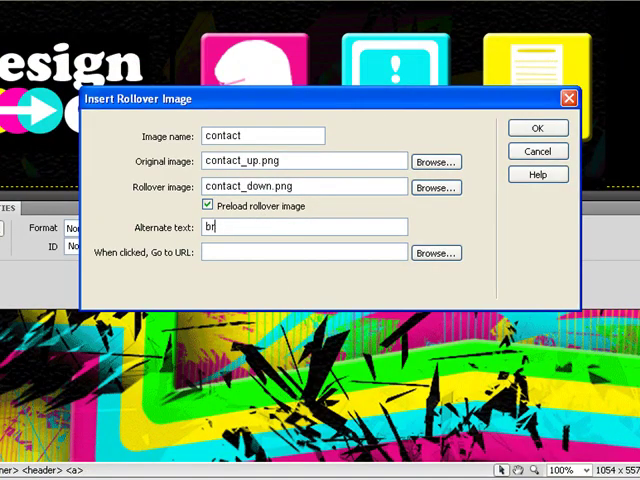
text(Brandon)
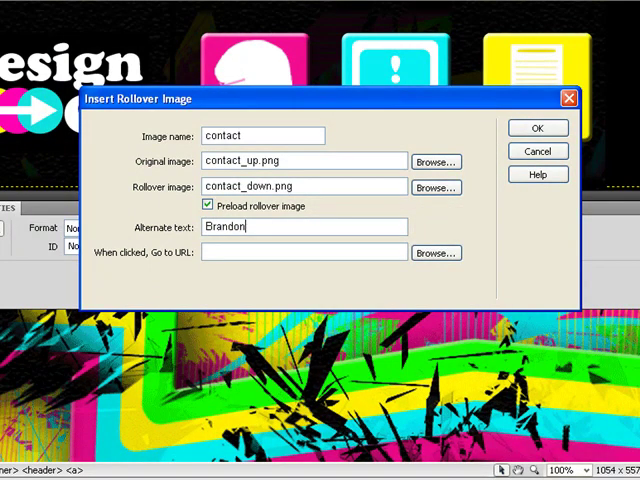
text('s Contact)
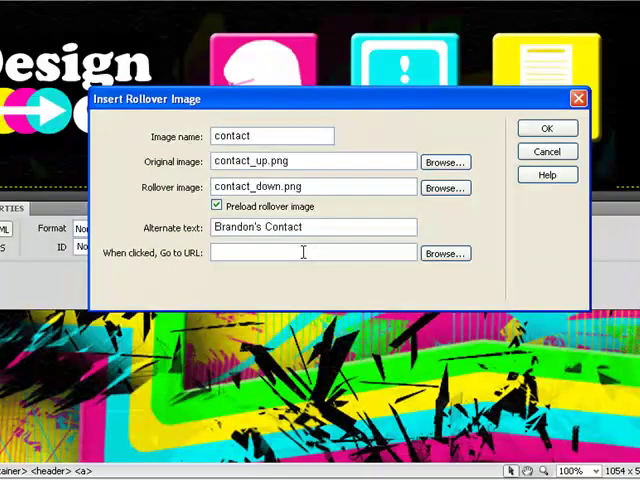
text(brandon-c)
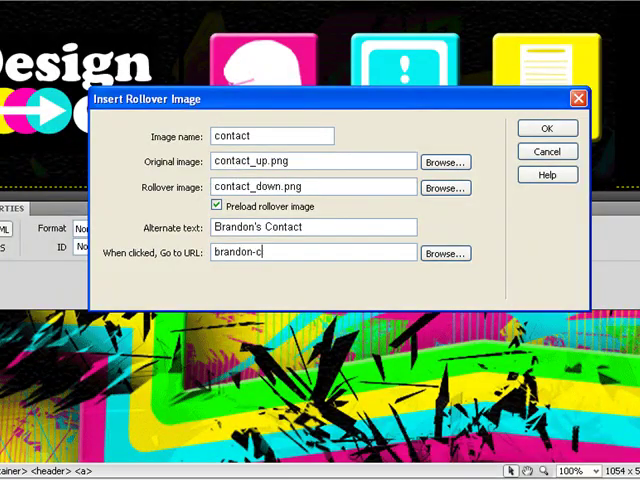
text(ontact.ht)
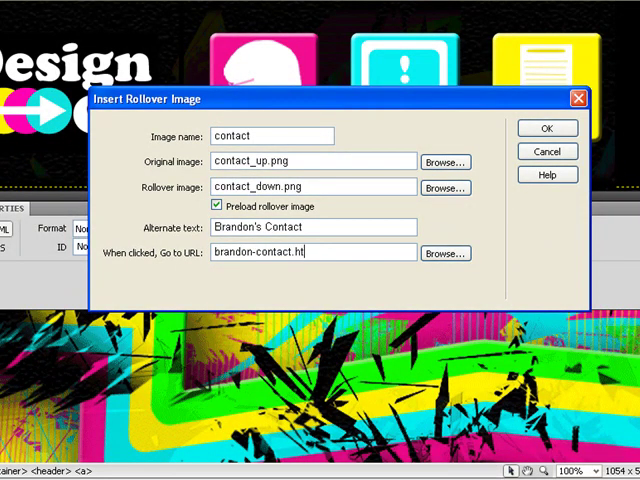
text(ml)
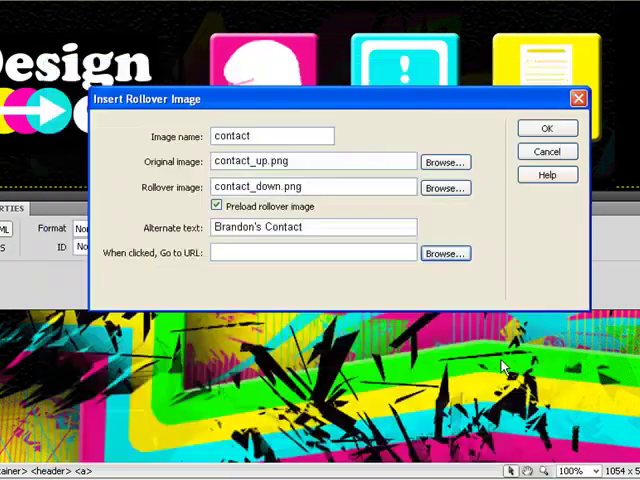
text(brandon-contact.html)
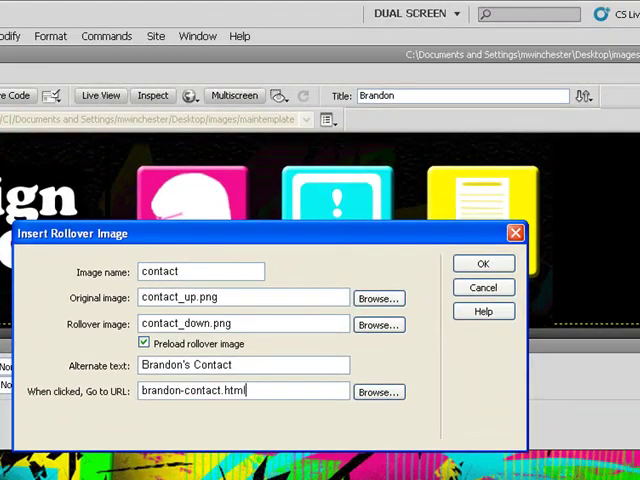
mouse_move(483, 263)
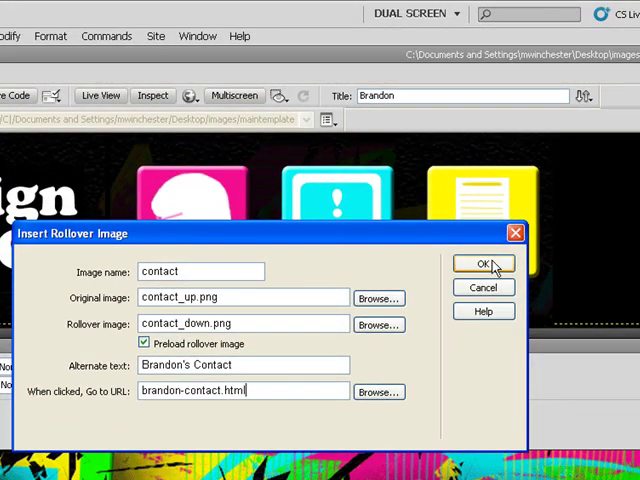
click(481, 263)
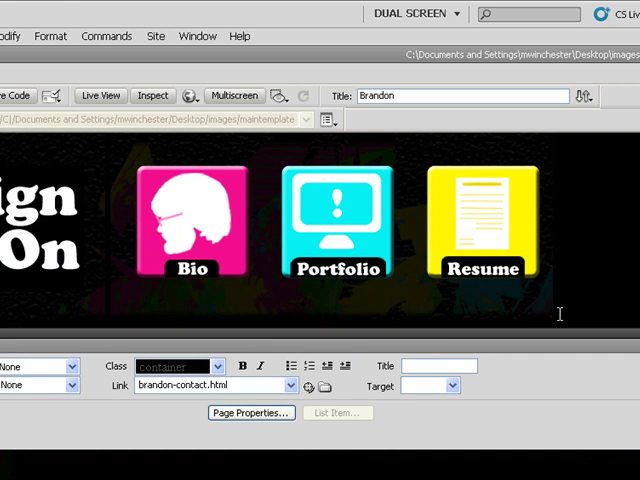
mouse_move(556, 317)
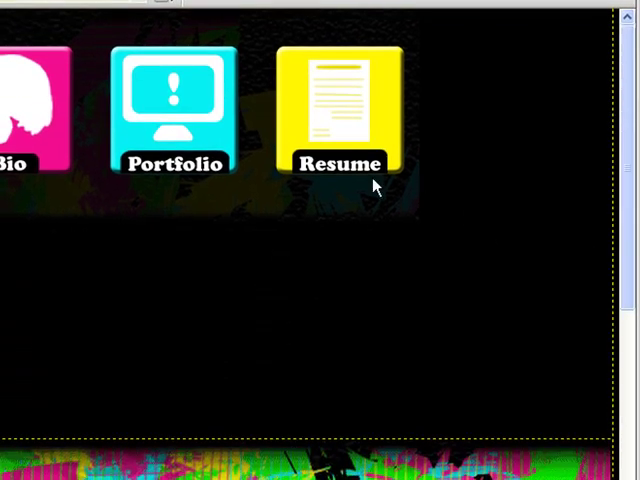
- In Split view, set the Resume img width to 169 so Contact fits the row
click(337, 110)
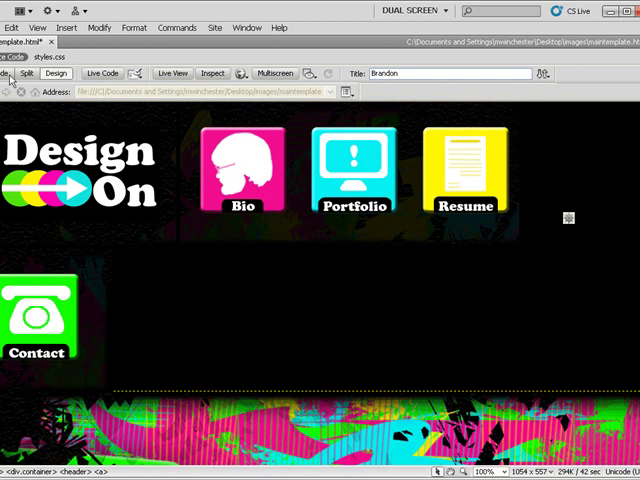
click(15, 73)
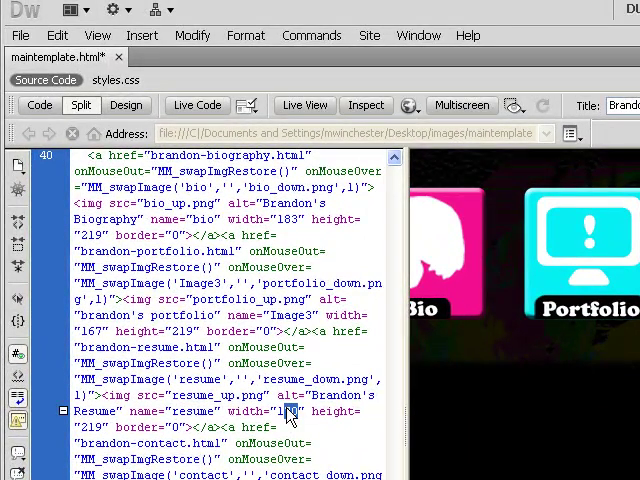
scroll(down, 3)
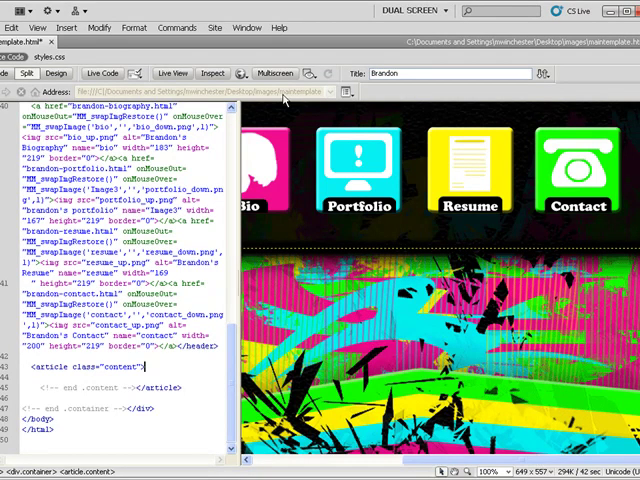
- Save maintemplate.html via the File menu
click(23, 41)
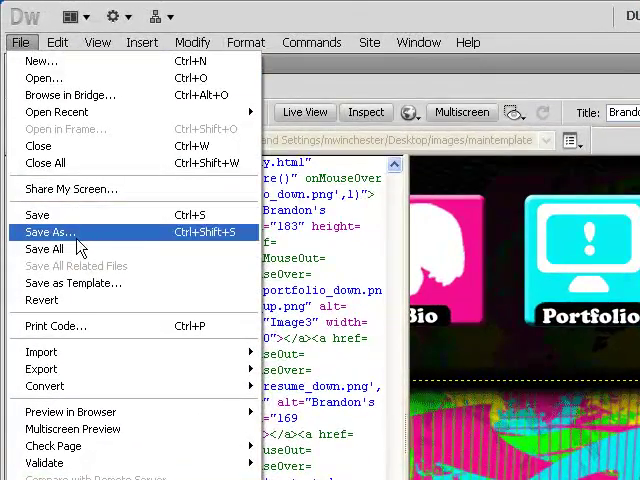
click(48, 231)
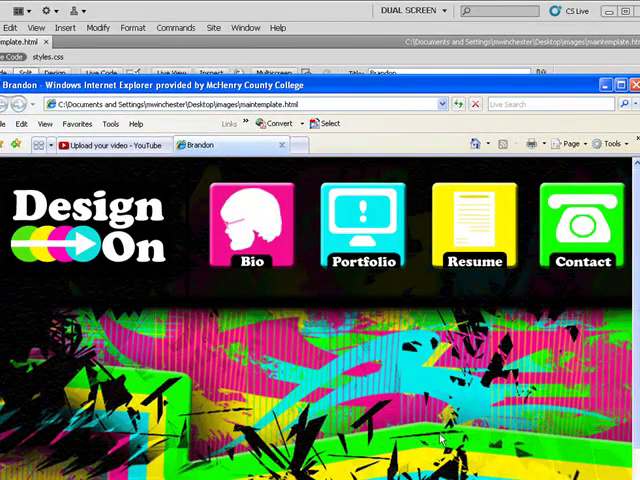
mouse_move(508, 88)
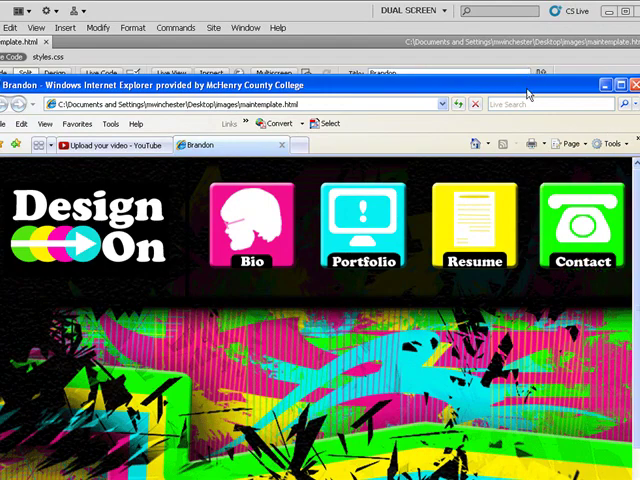